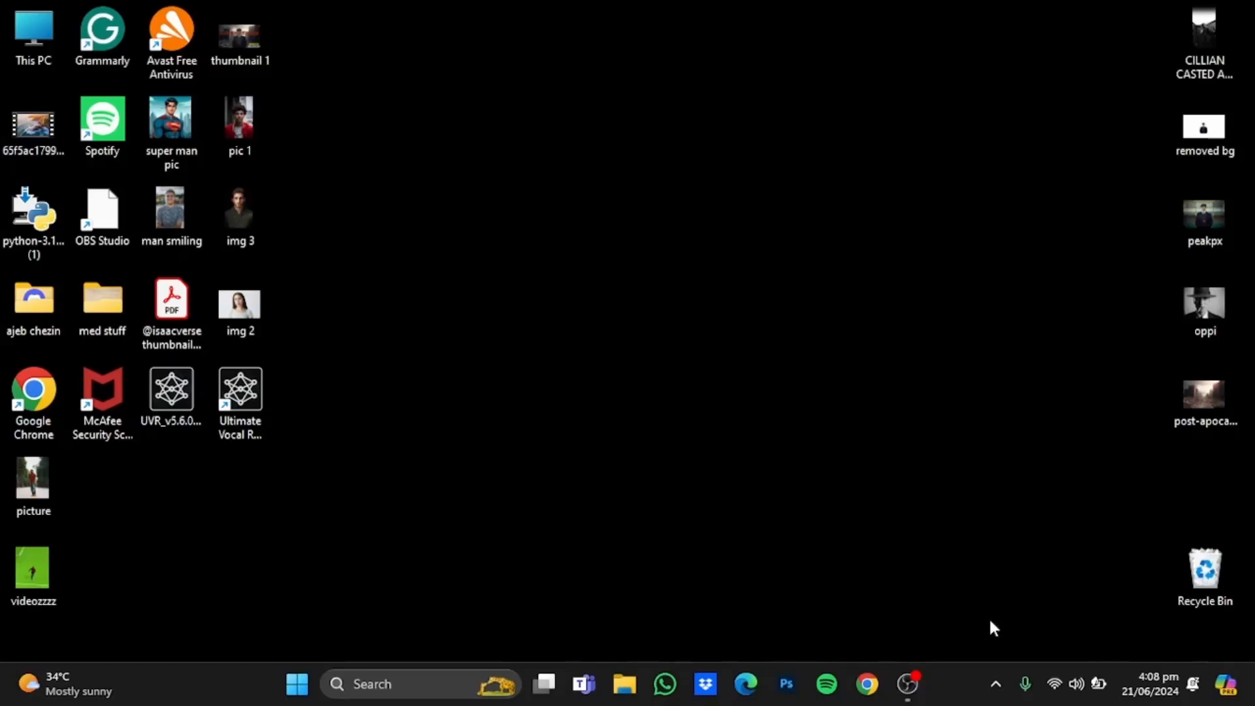
mouse_move(920, 646)
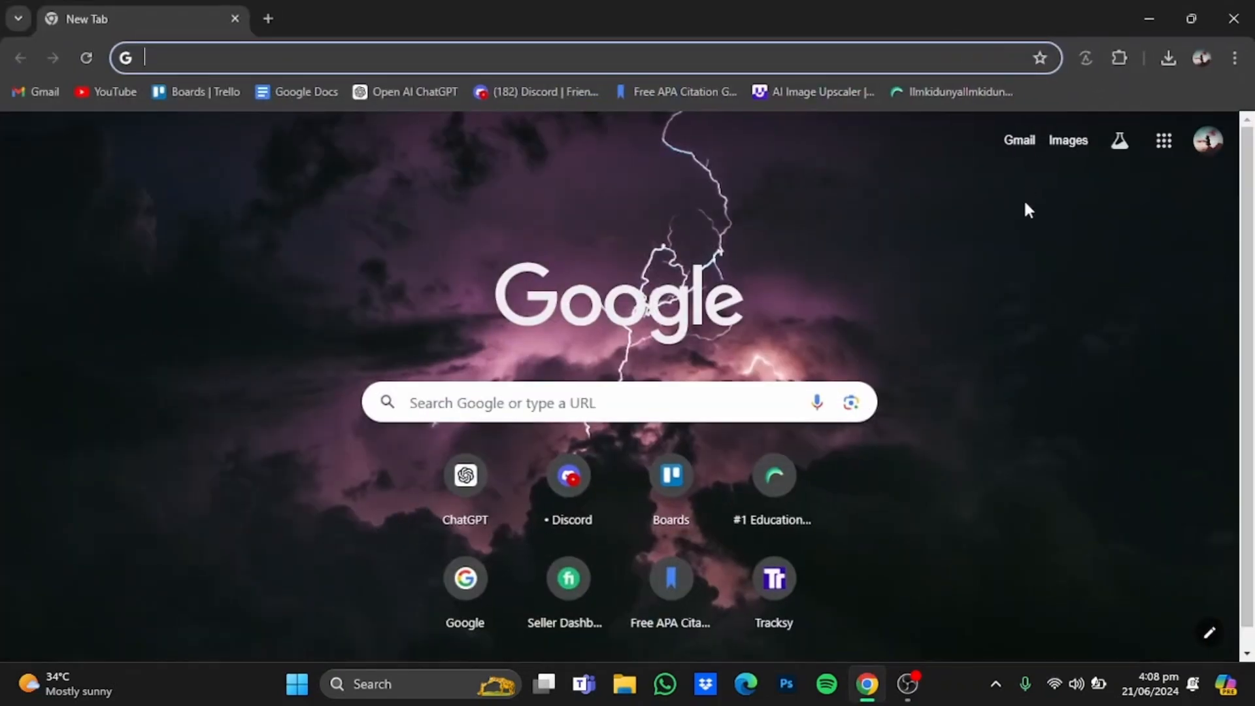
- Search Google for 'playht' and open the official PlayHT website result
text(playht)
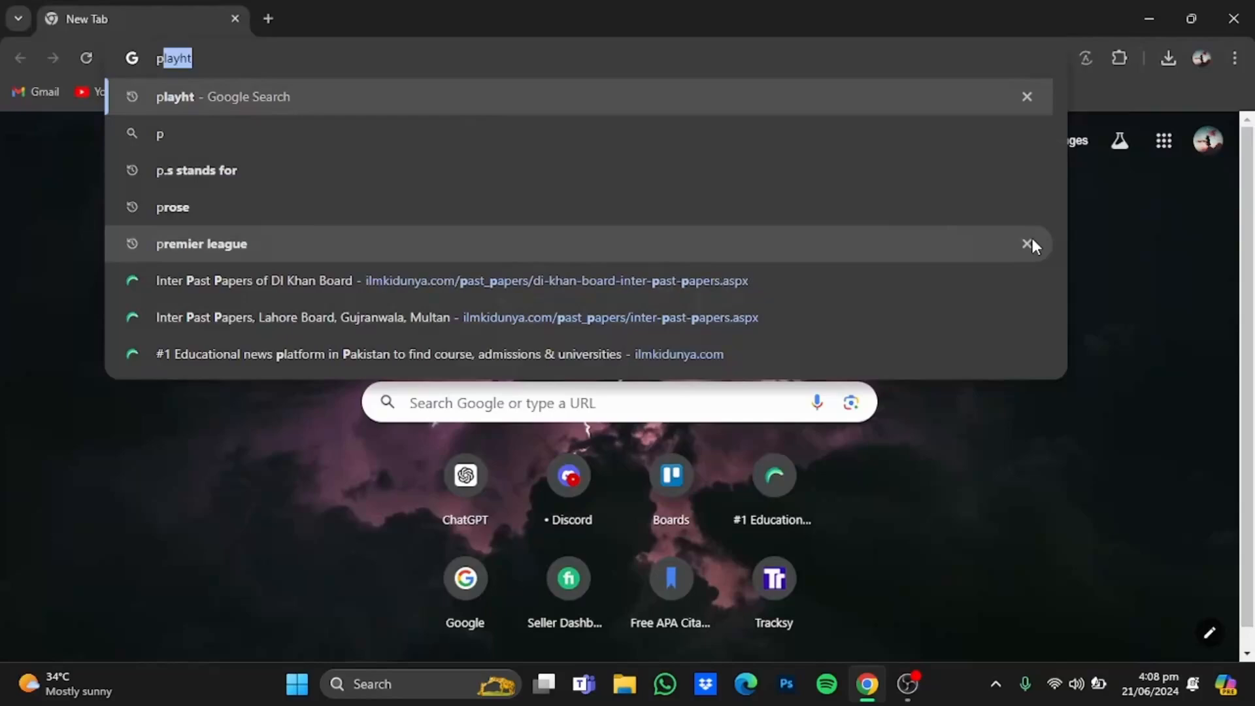
key(Return)
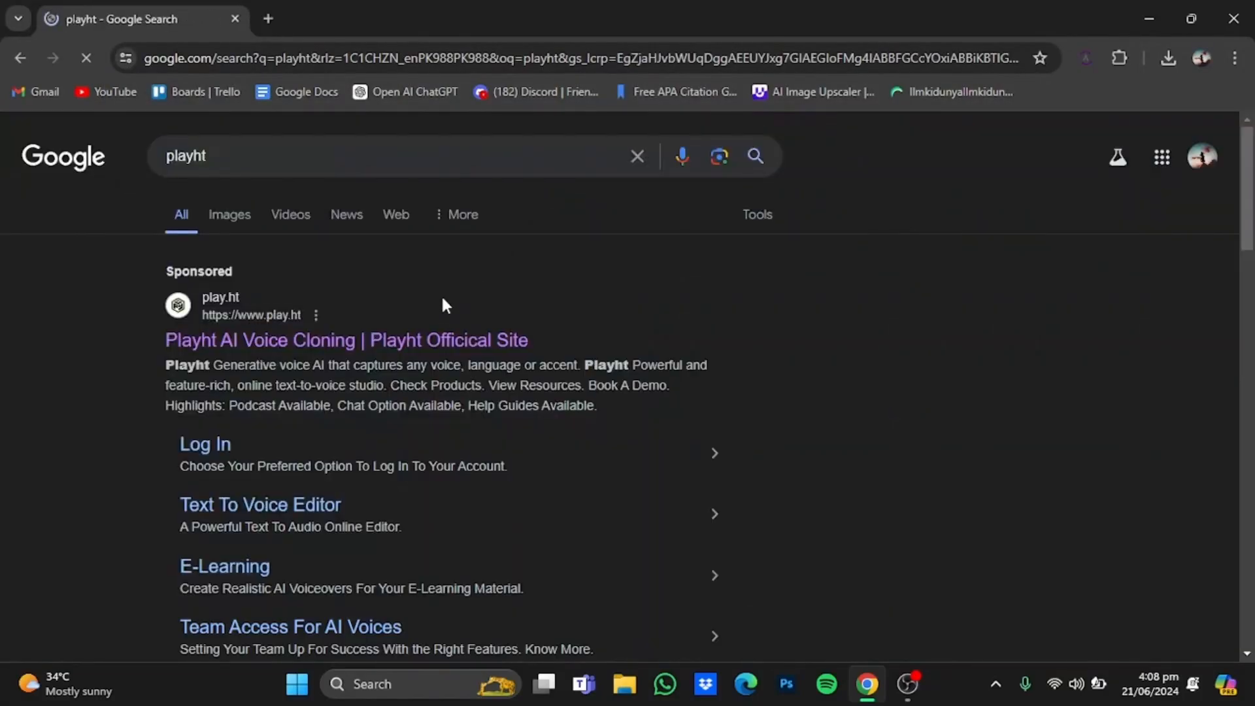
mouse_move(486, 352)
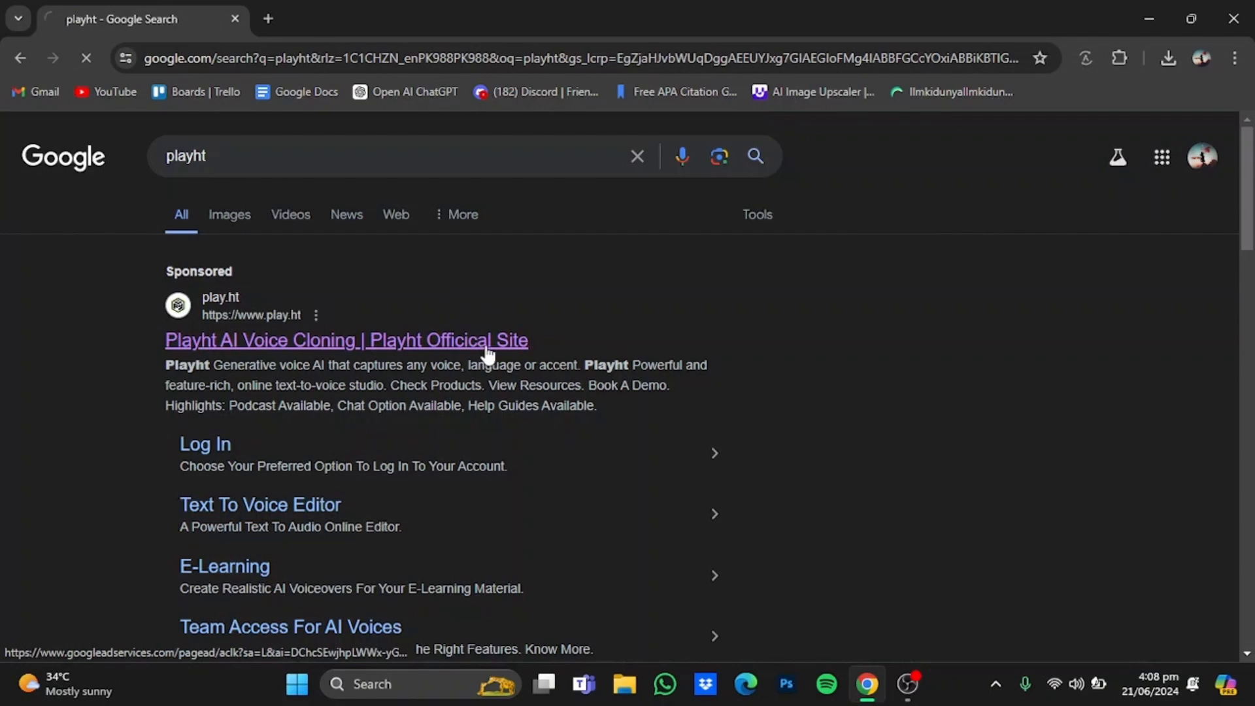
click(345, 340)
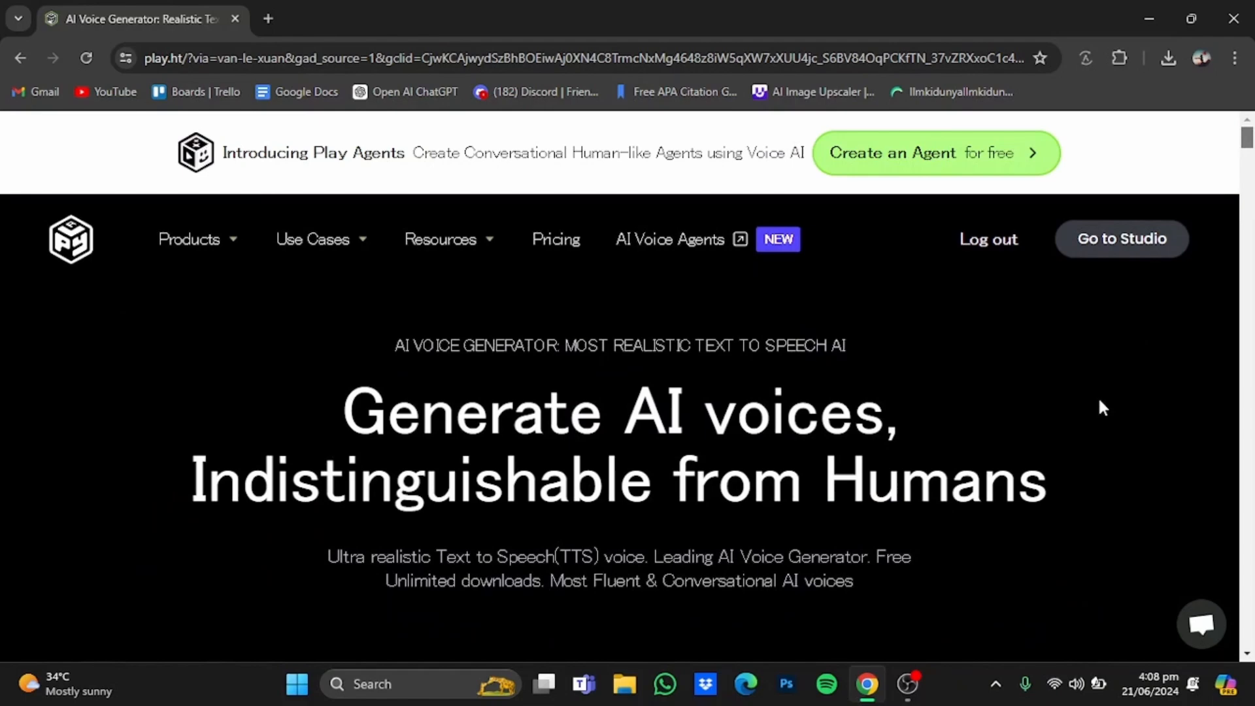
mouse_move(1120, 238)
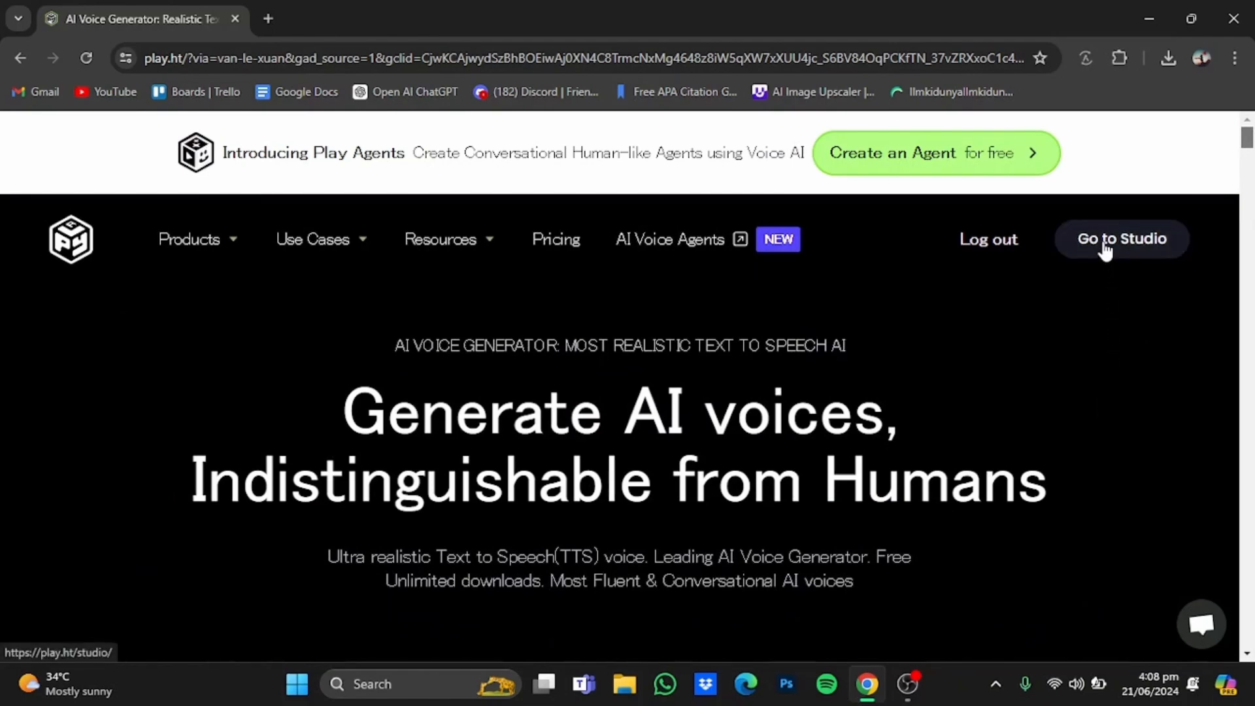
- Enter the PlayHT studio and go to the Voice Cloning section
click(1120, 238)
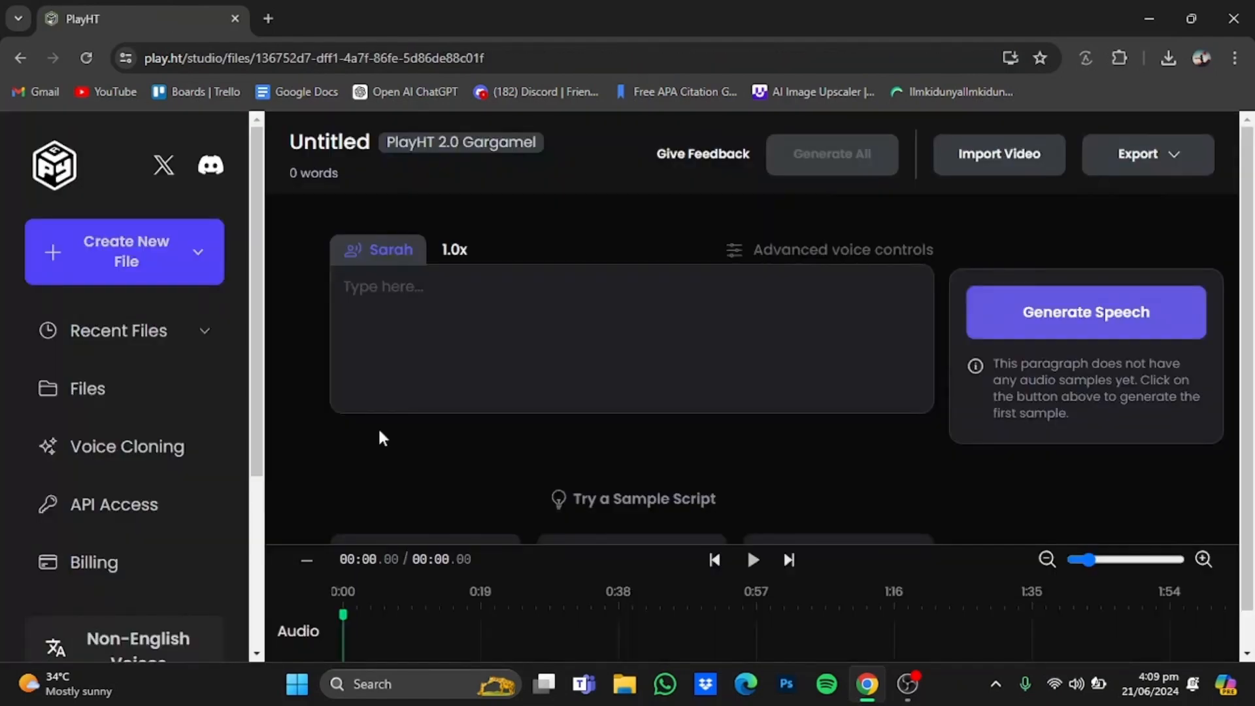
mouse_move(160, 447)
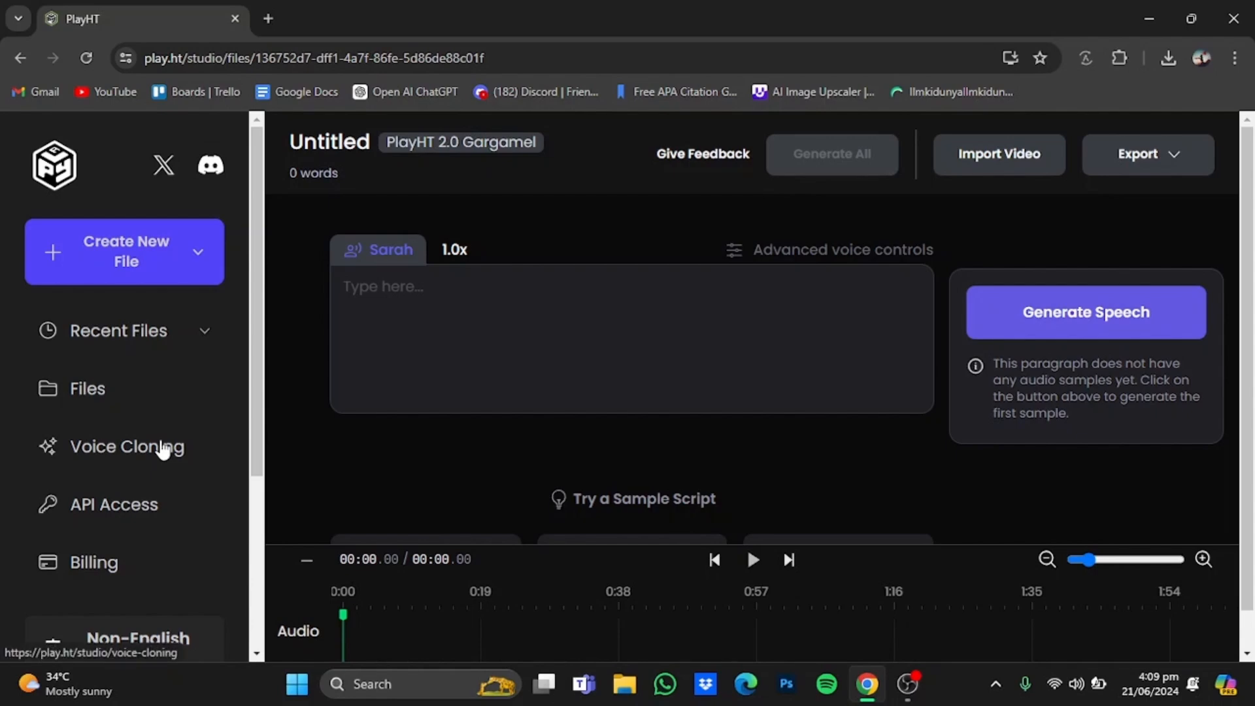
click(126, 446)
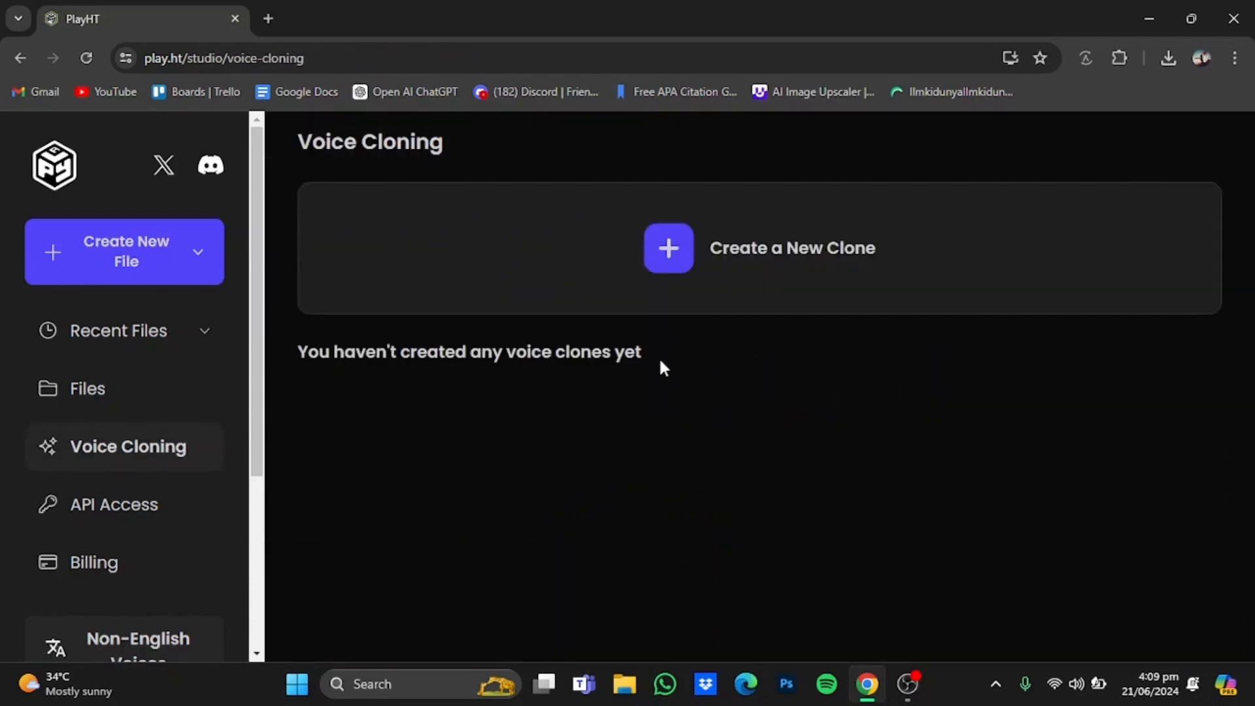
mouse_move(663, 350)
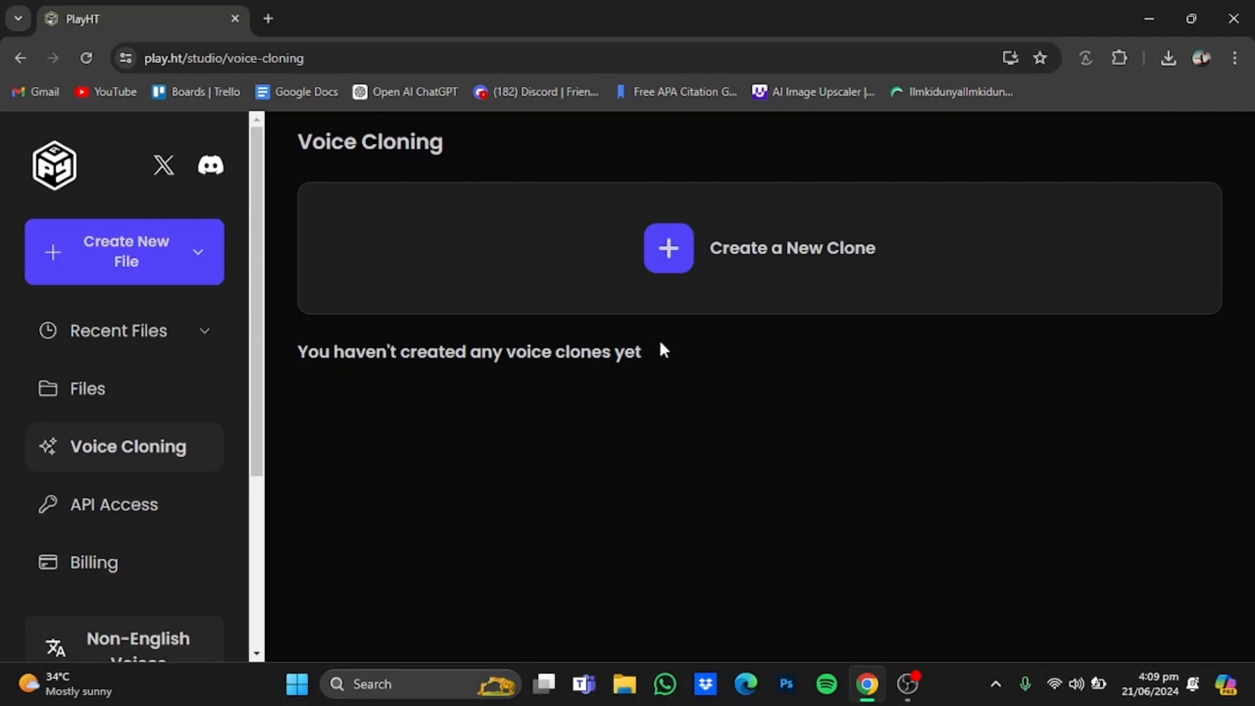
- Start a new Instant voice clone named 'my voice'
click(668, 247)
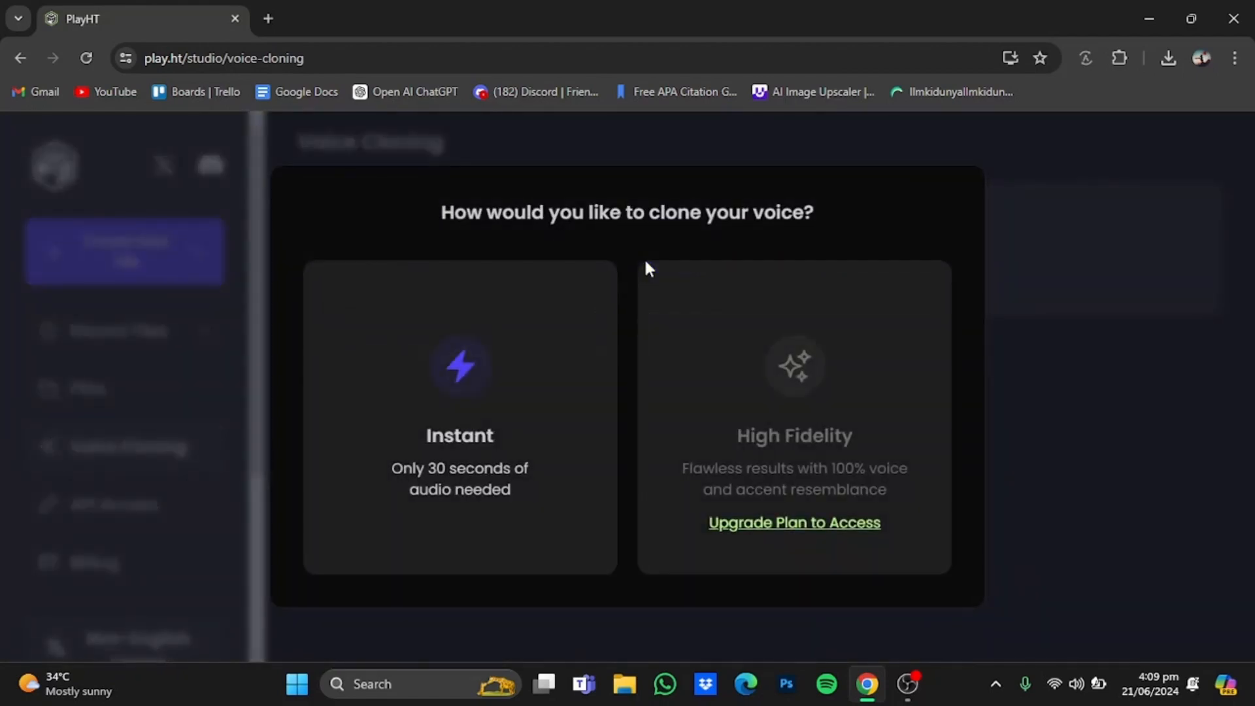
mouse_move(544, 406)
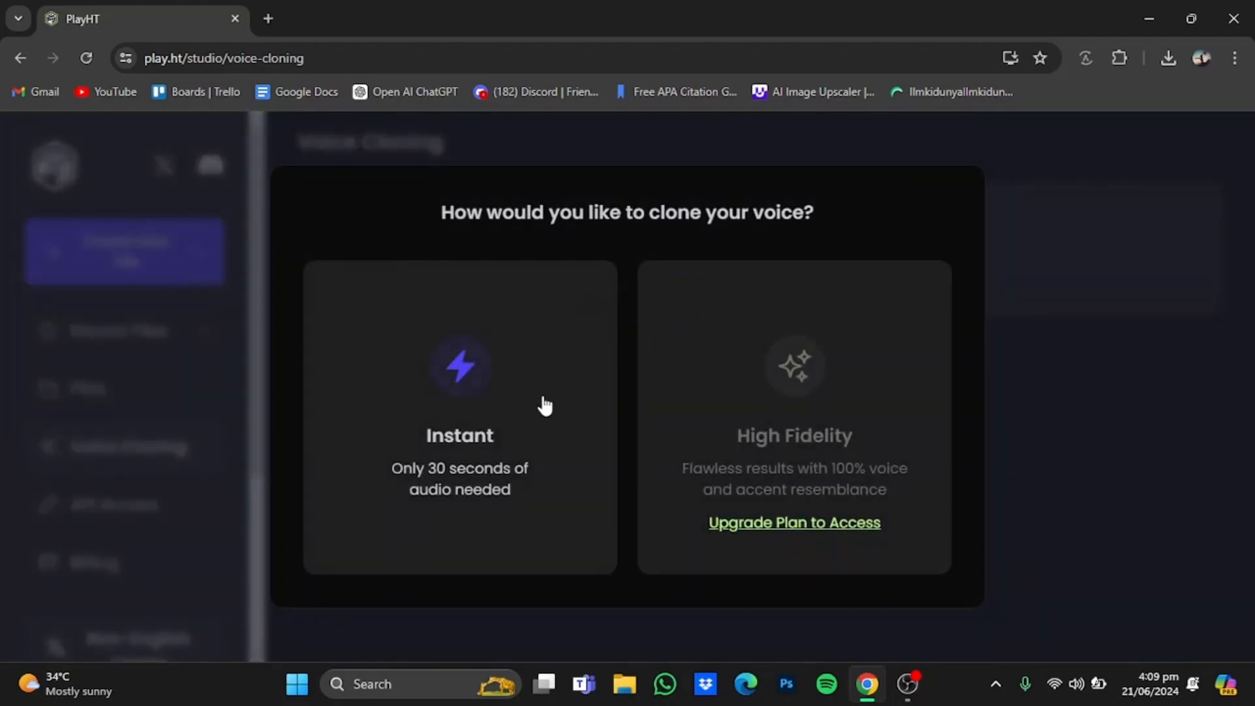
click(459, 415)
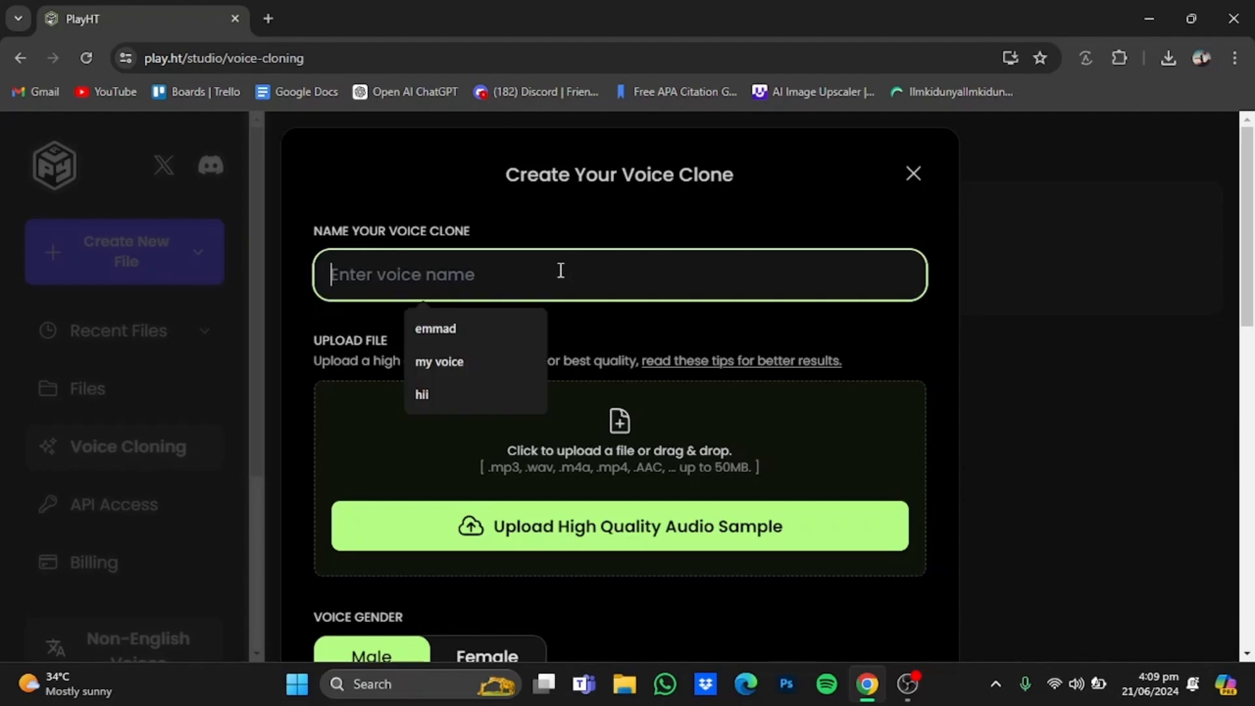
text(my vo)
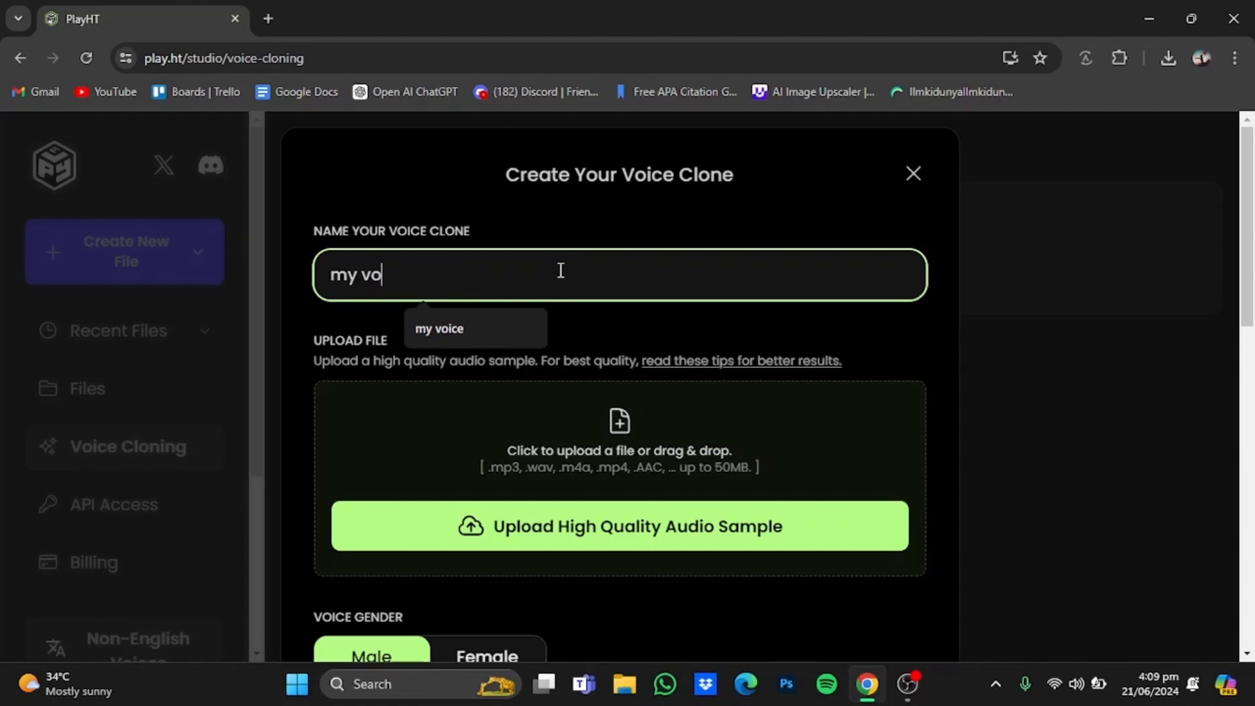
click(439, 328)
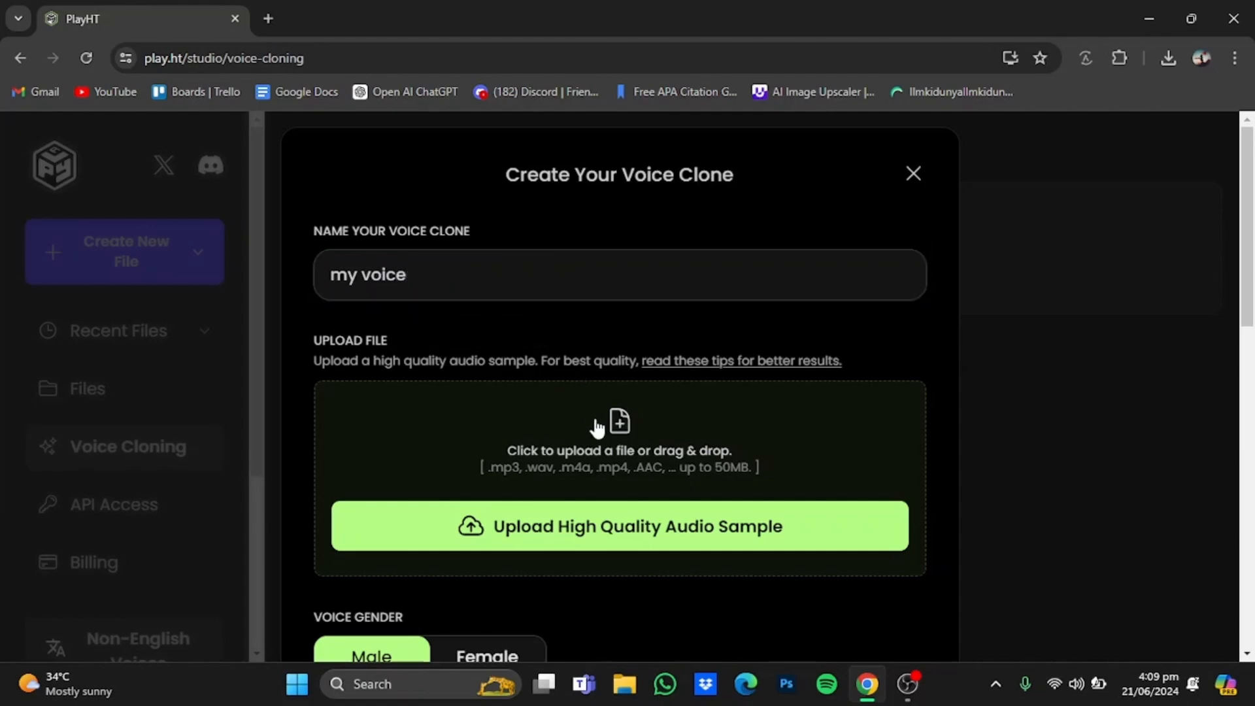
mouse_move(680, 418)
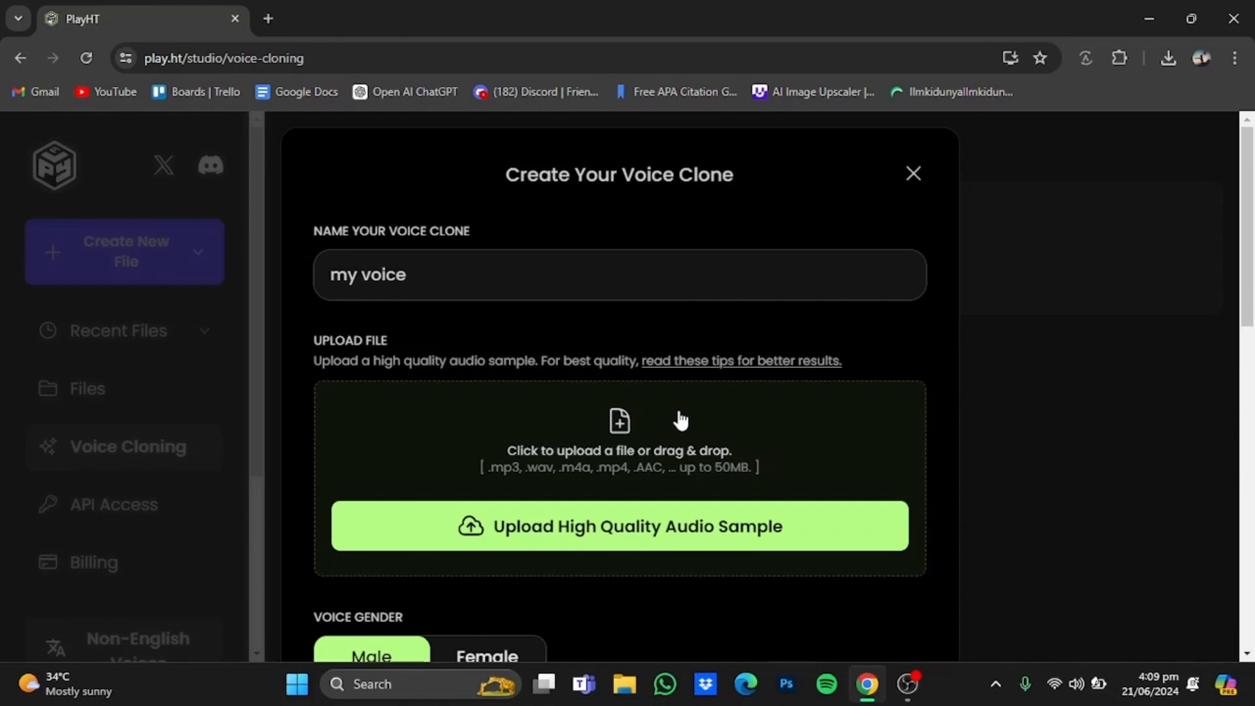
- Upload 'voice chat with chatgpt.mp4' as the clone's audio sample
scroll(down, 3)
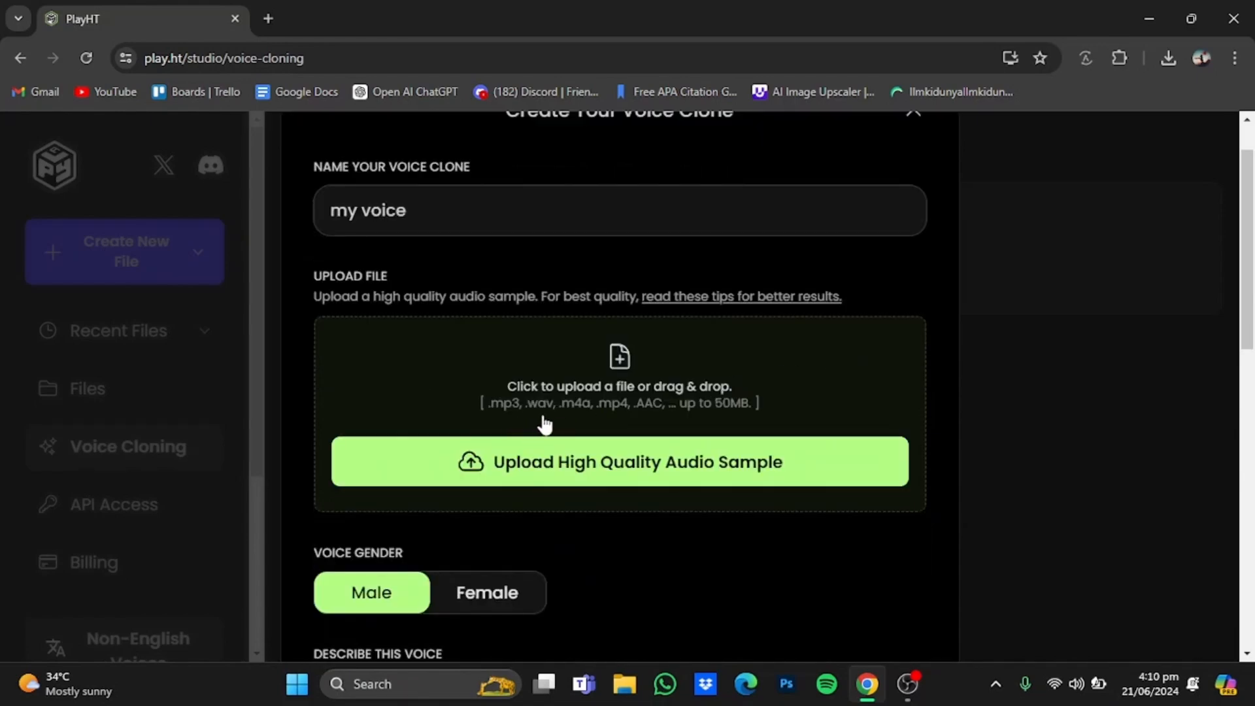
mouse_move(604, 420)
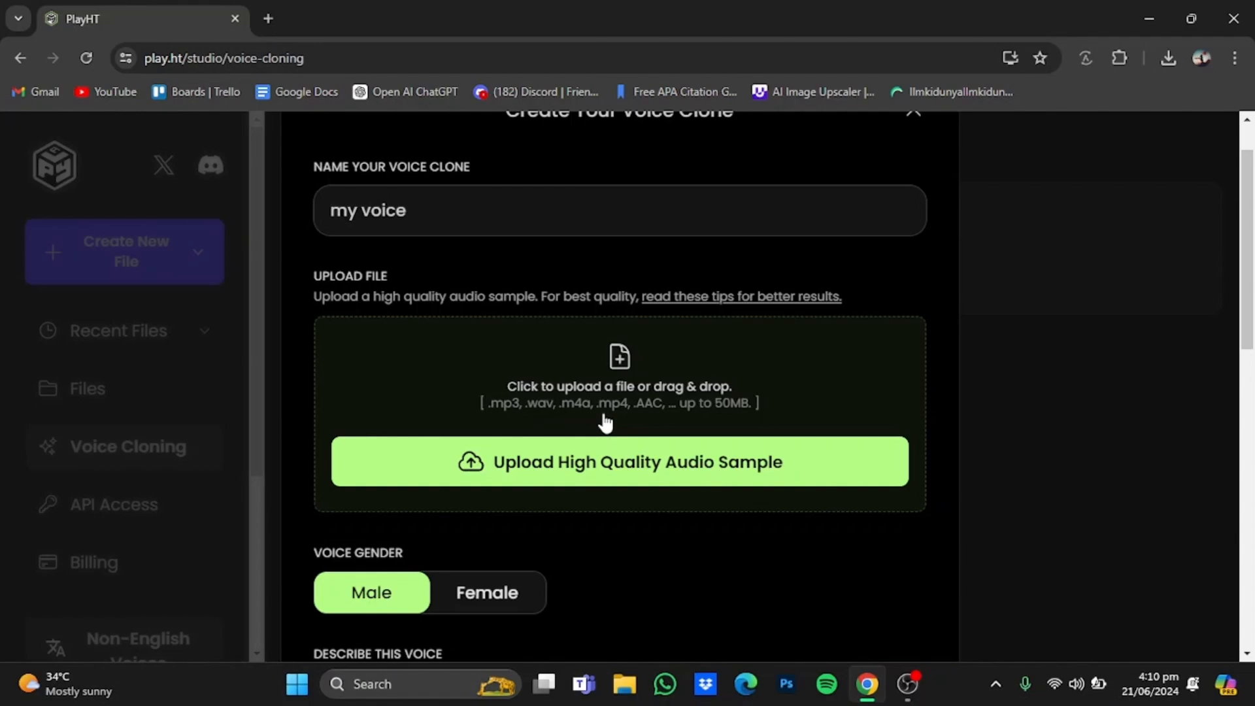
mouse_move(644, 419)
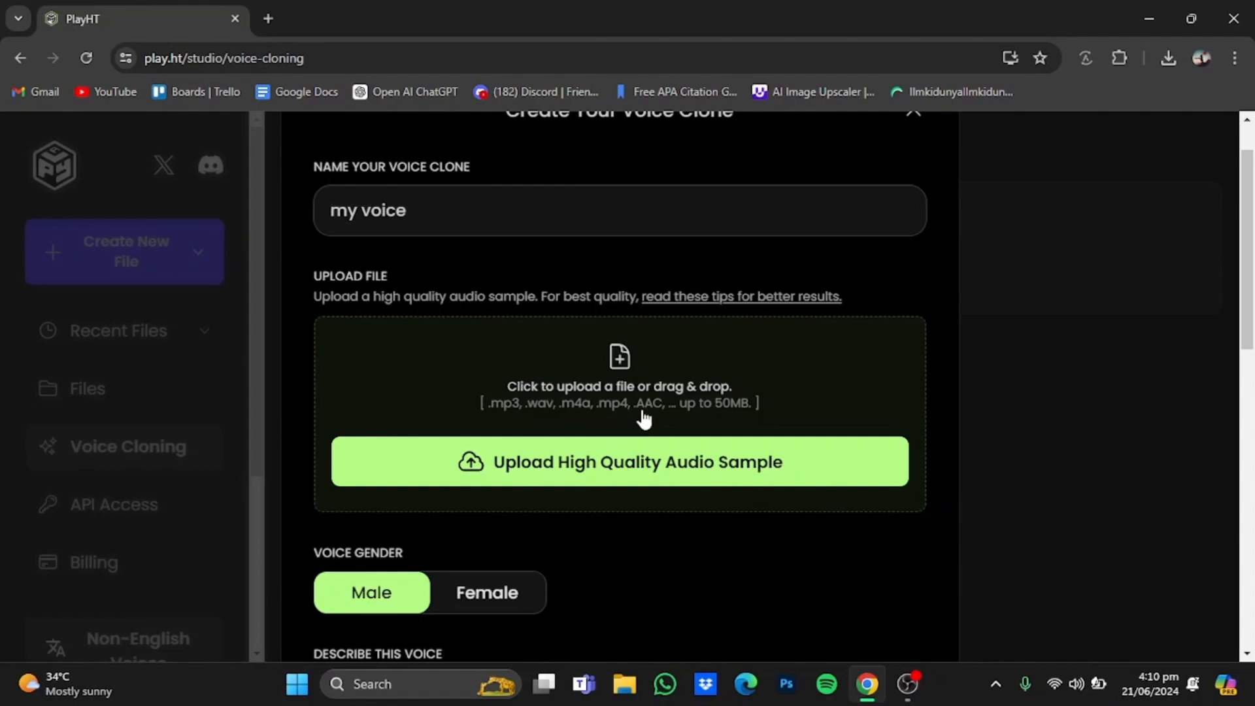
mouse_move(692, 419)
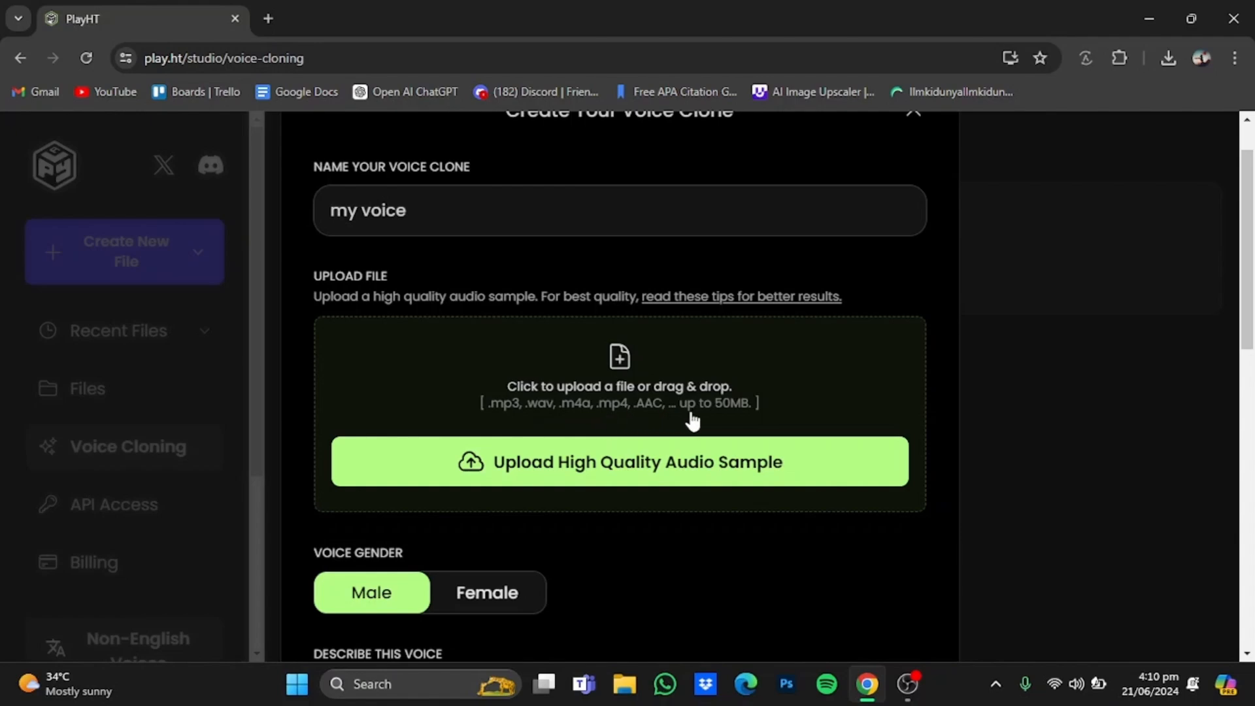
mouse_move(876, 301)
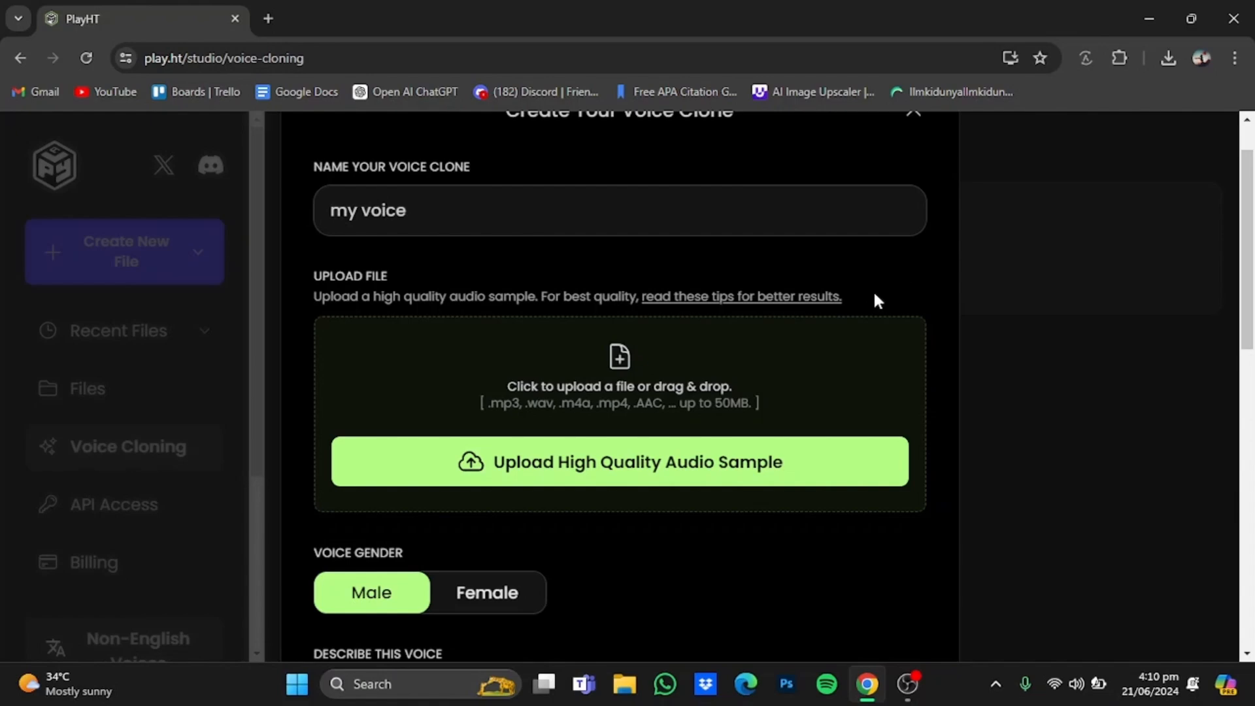
mouse_move(717, 437)
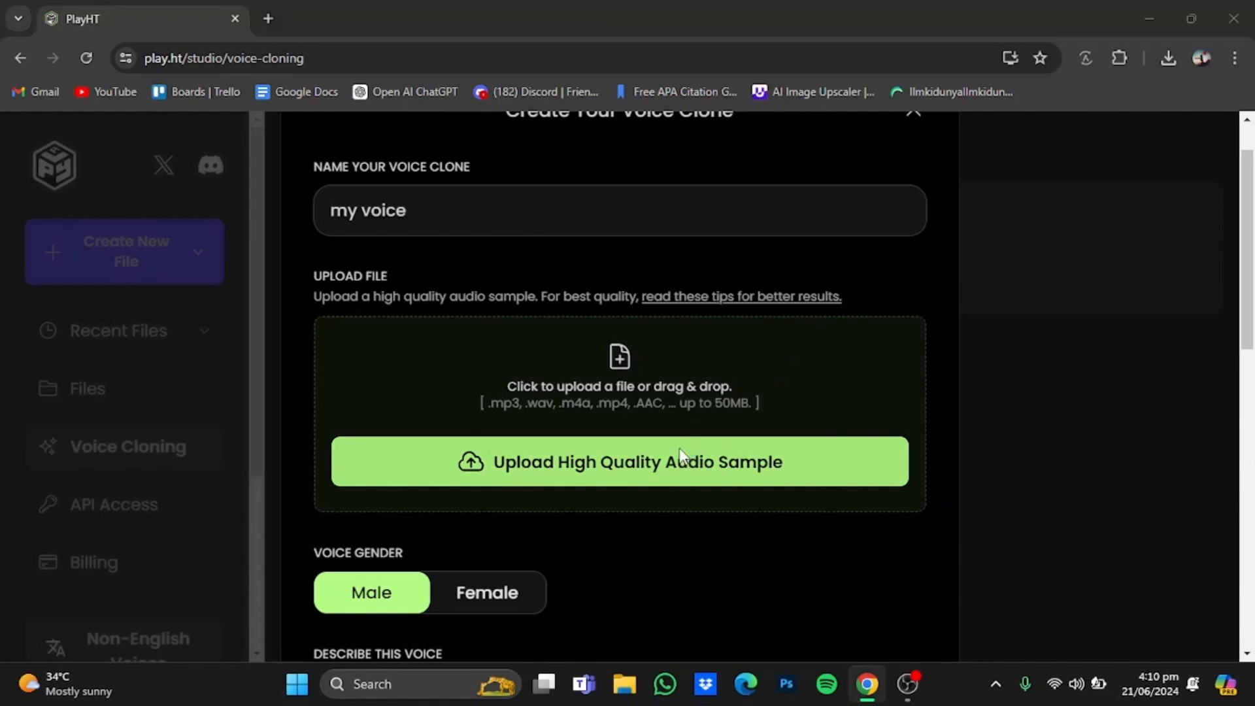
click(618, 462)
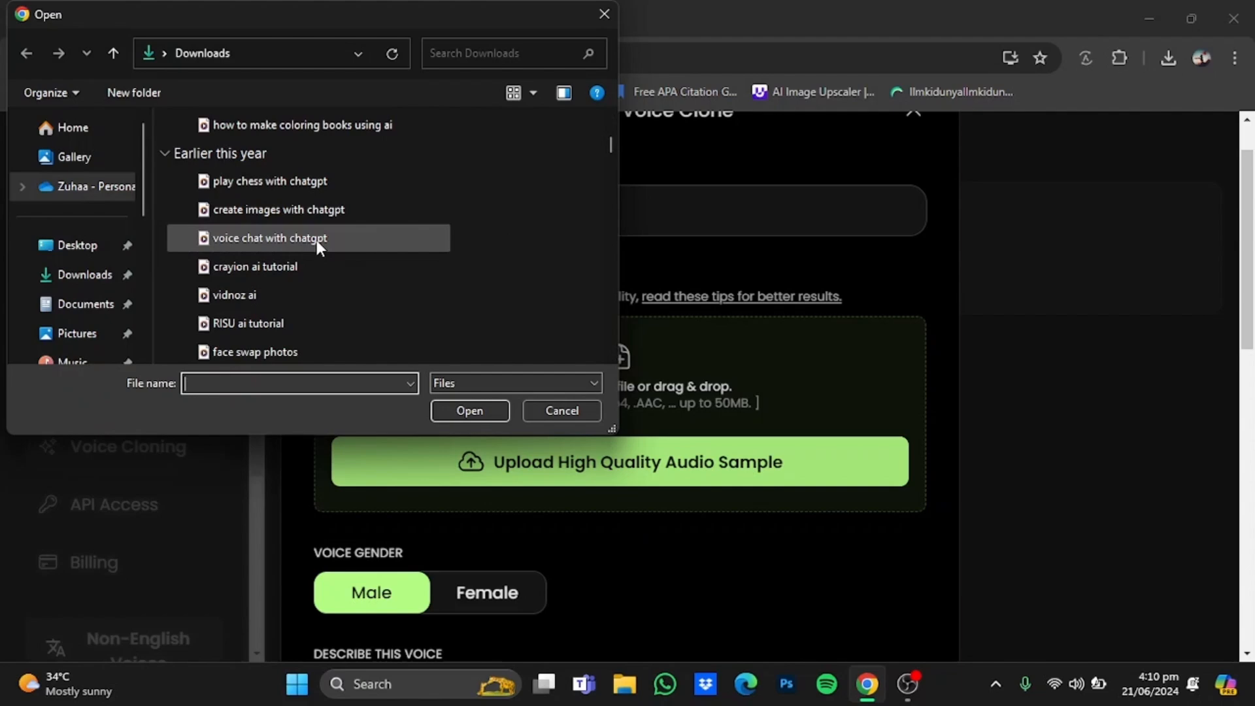
click(269, 238)
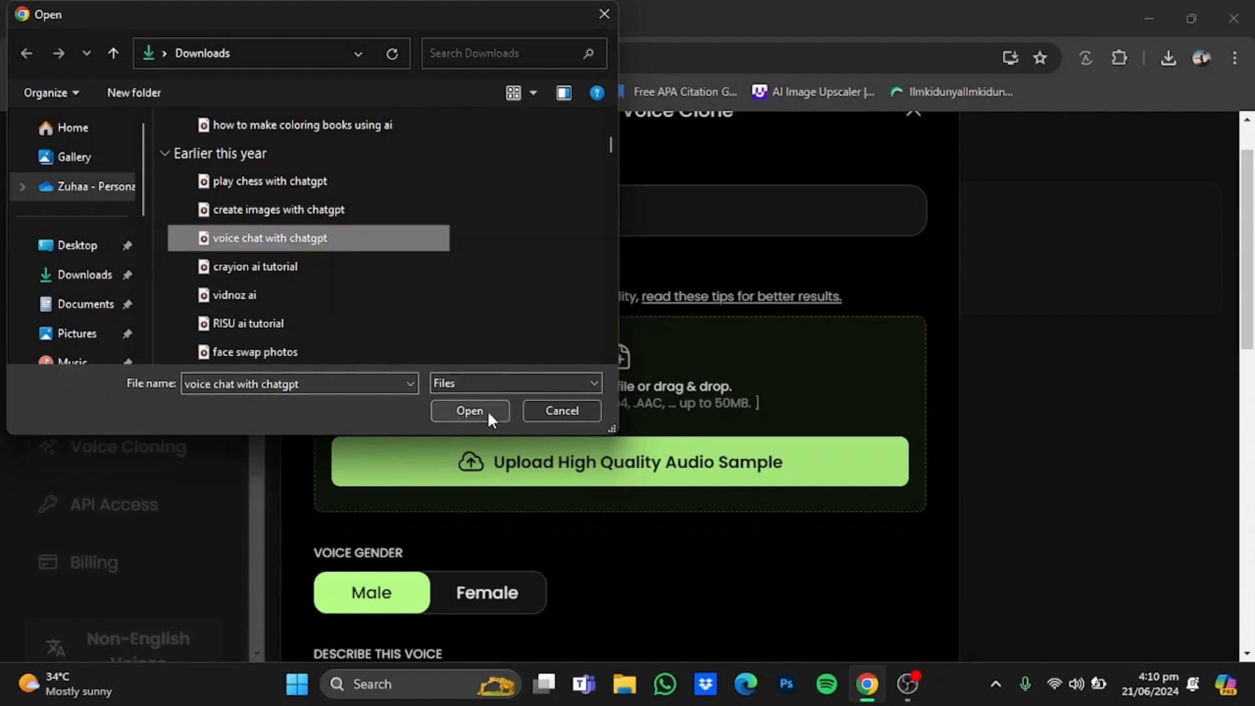
click(469, 409)
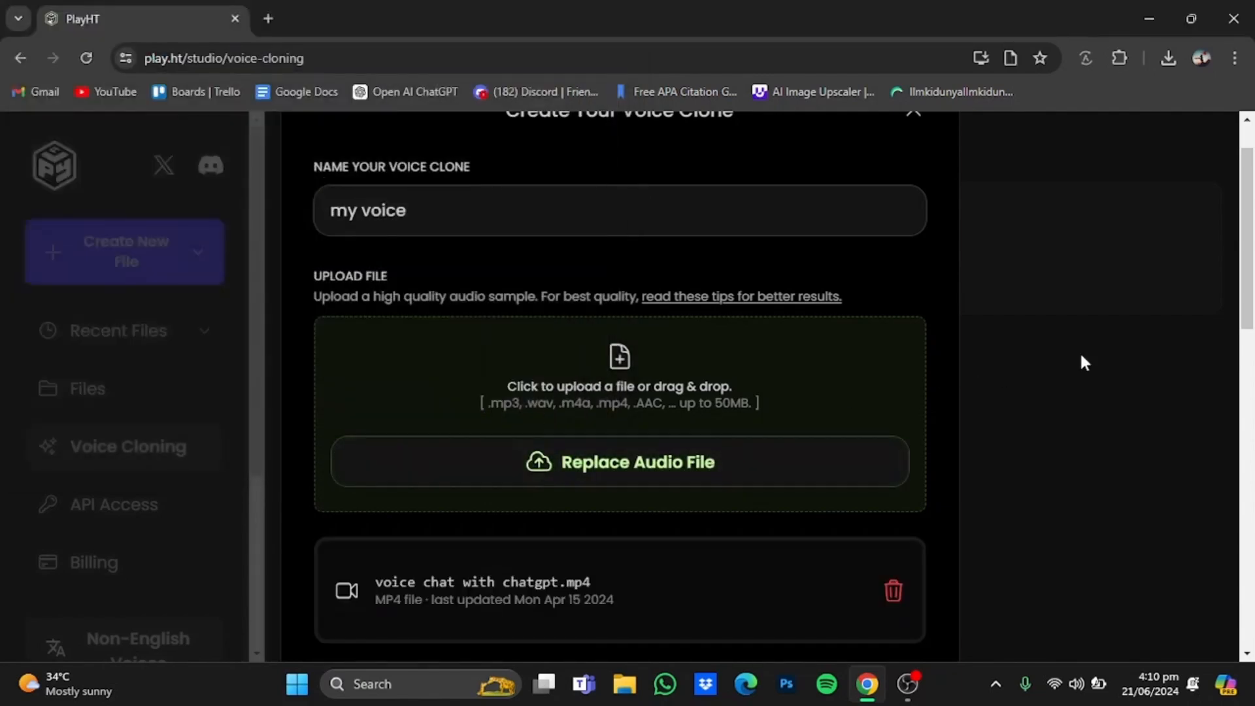
scroll(down, 3)
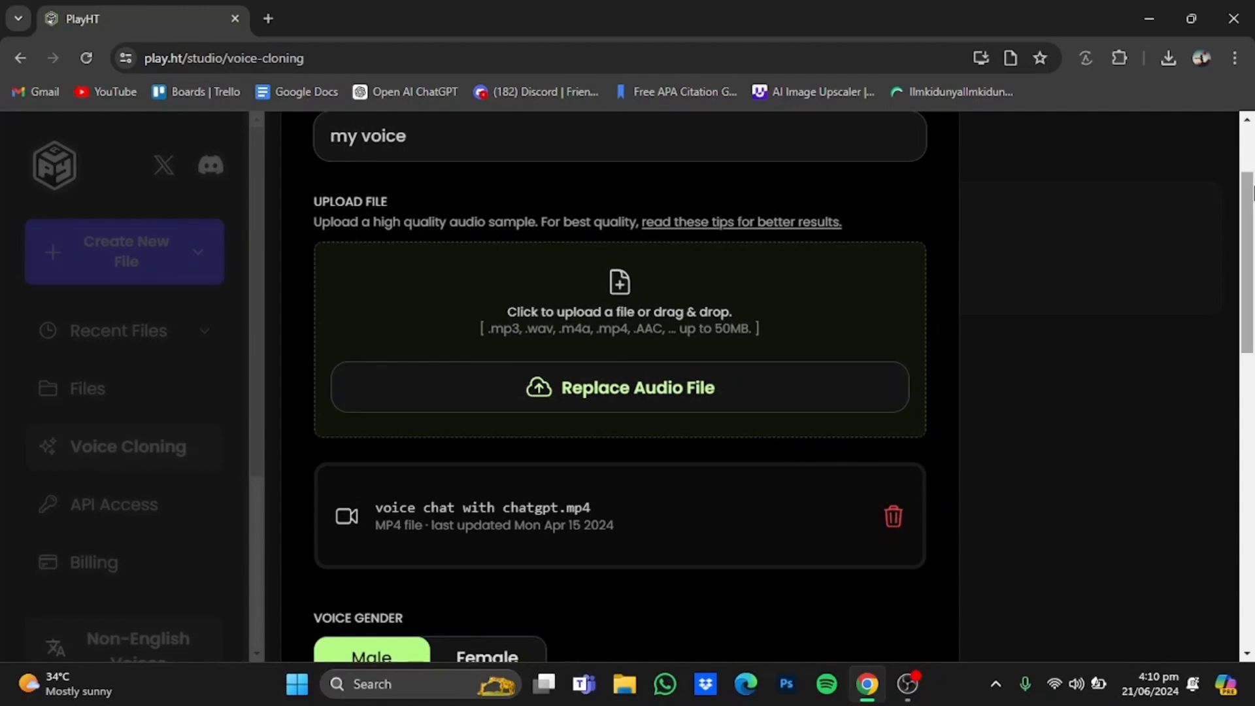
scroll(down, 3)
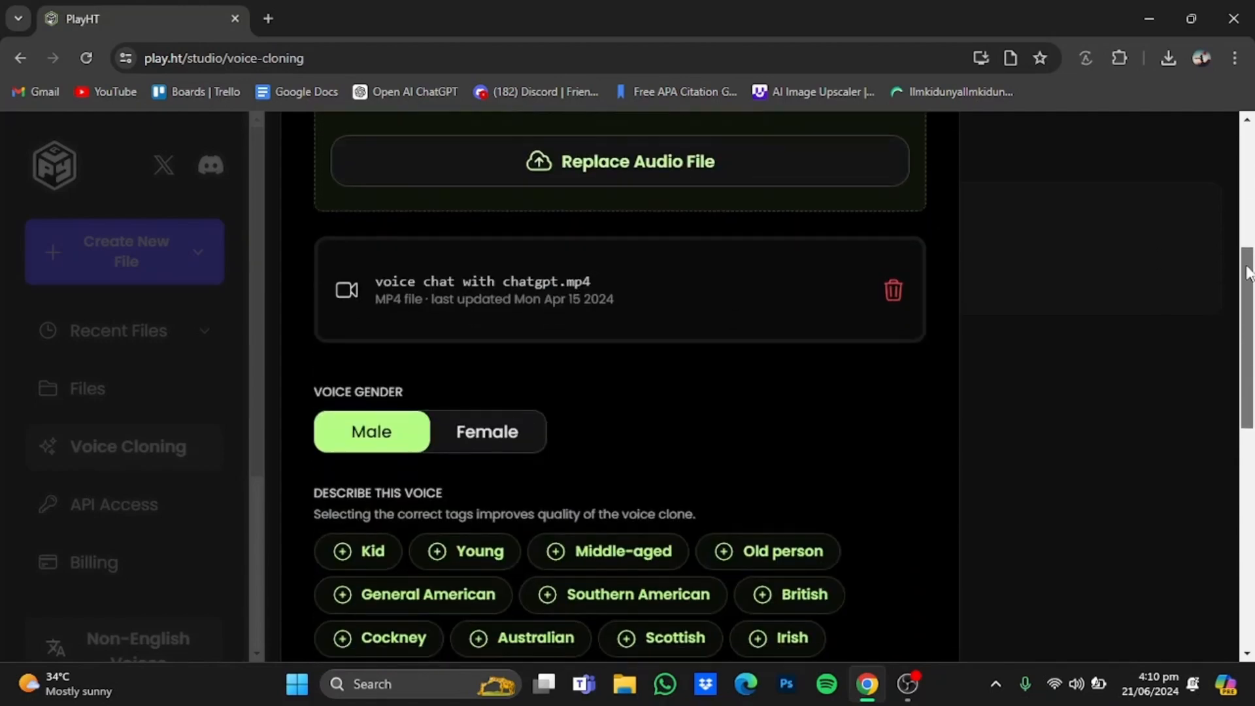
scroll(down, 3)
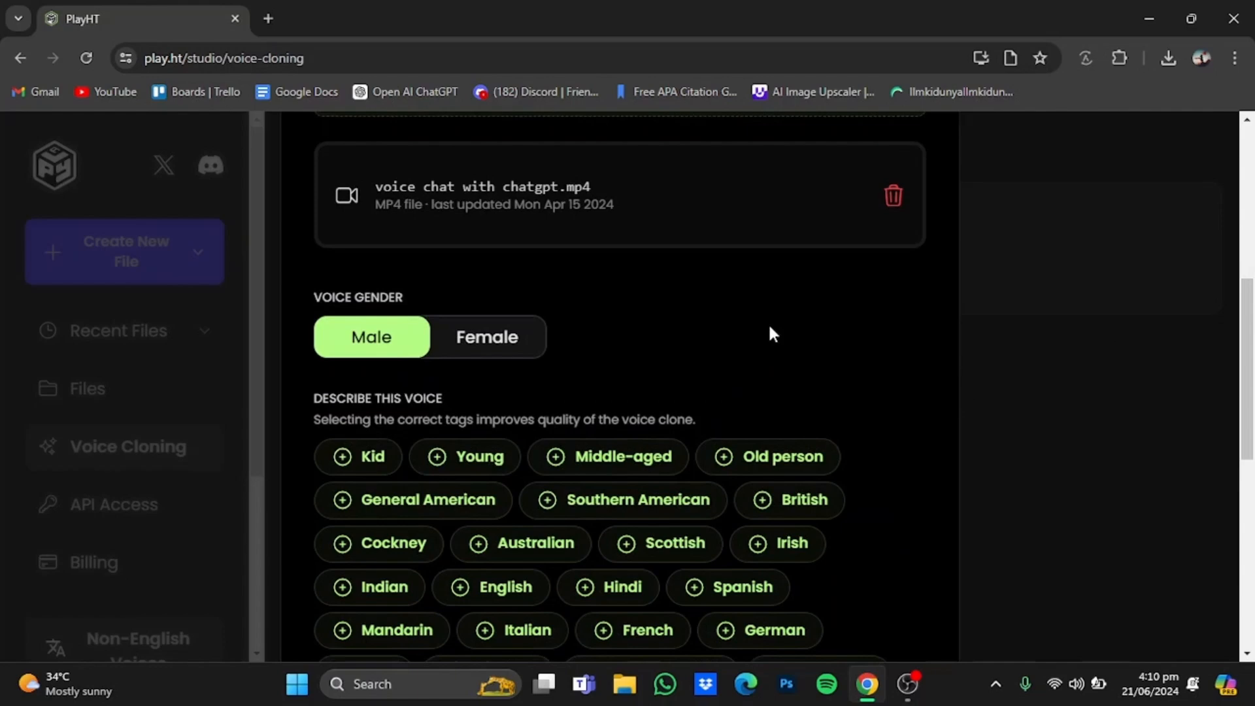
mouse_move(352, 377)
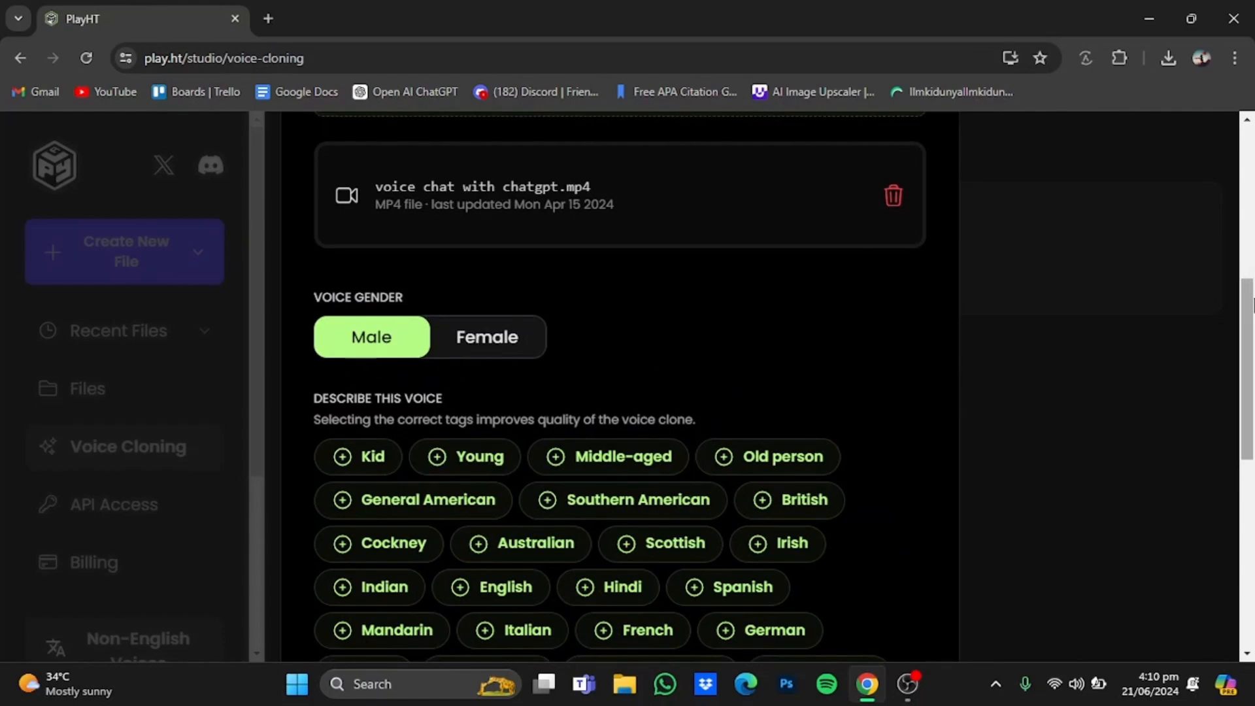
- Tag the voice as Young, English and Narrative
scroll(down, 3)
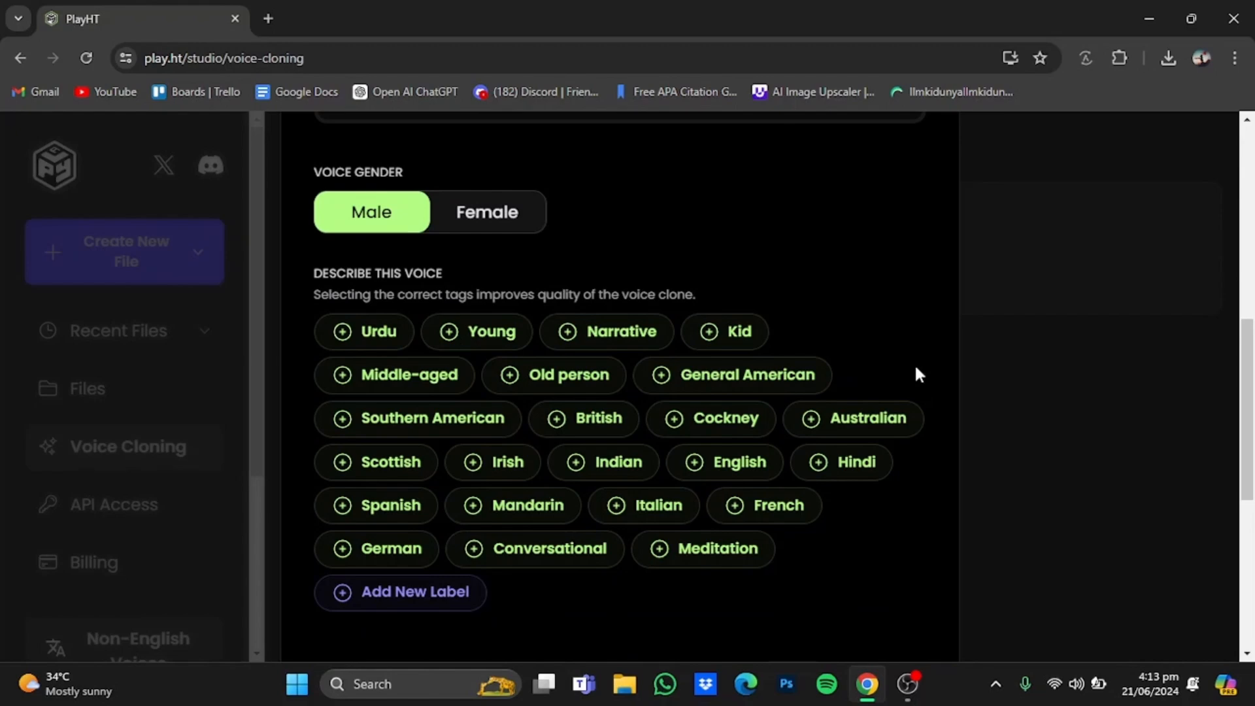
mouse_move(887, 350)
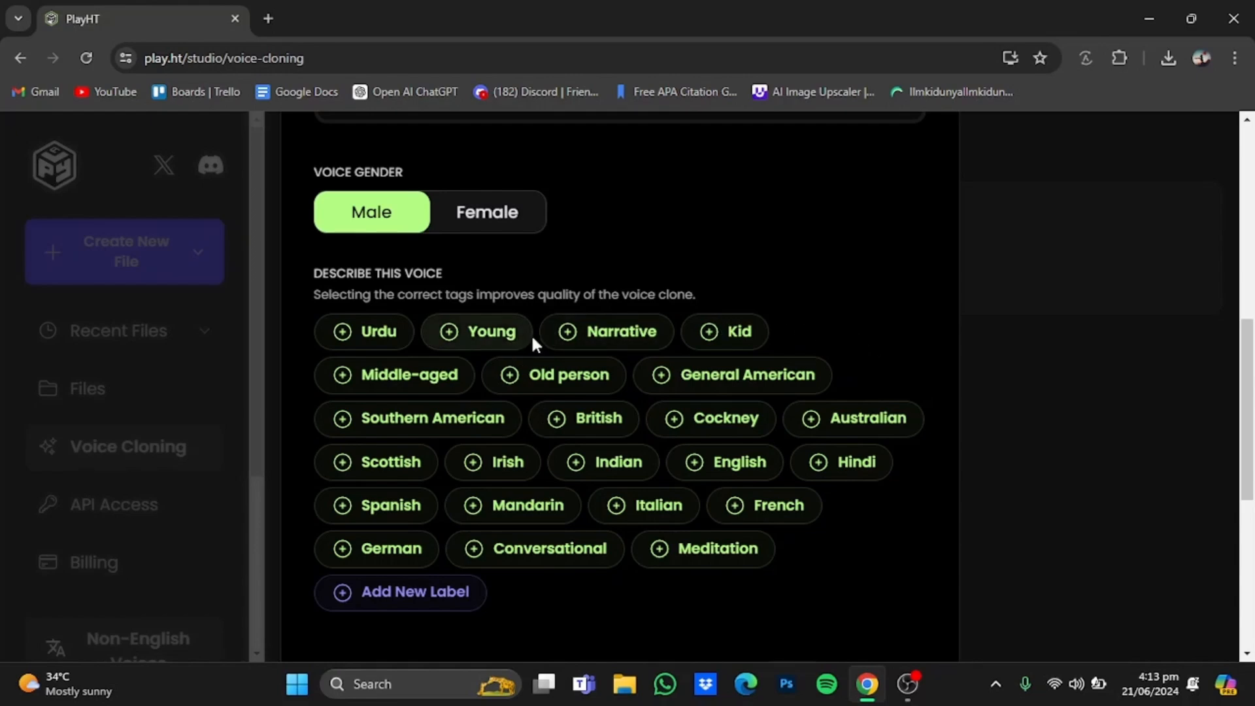
mouse_move(416, 417)
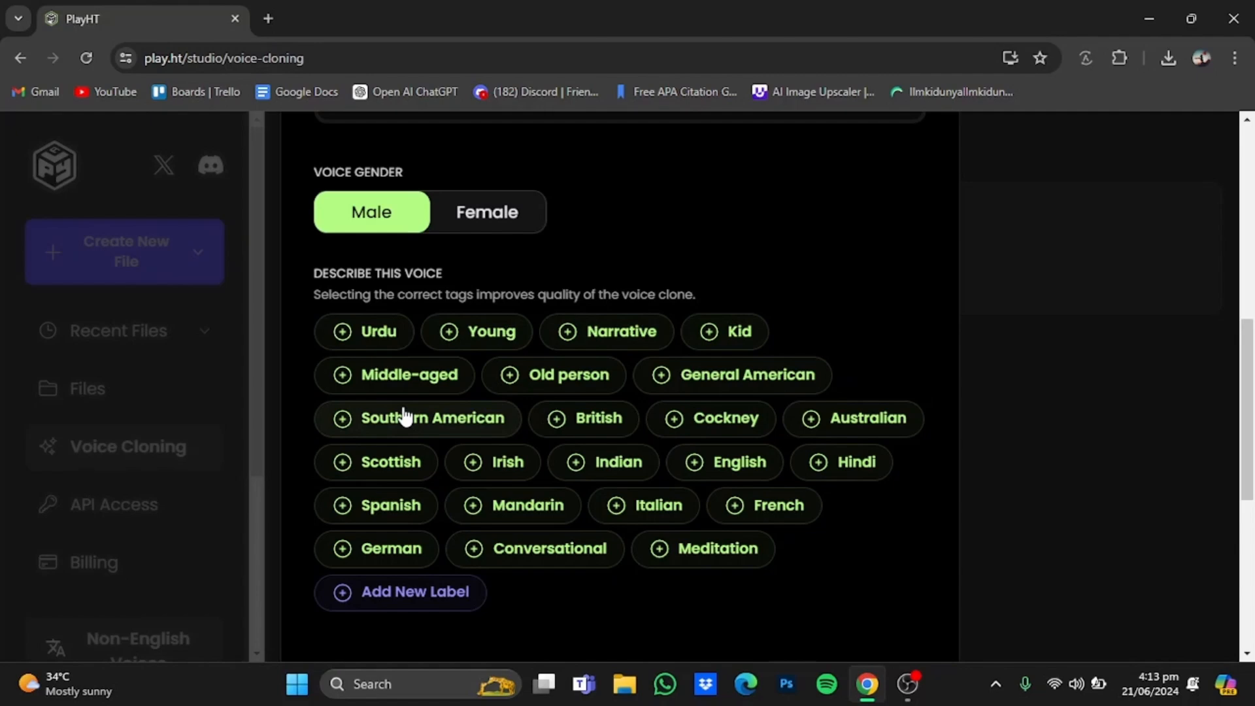
mouse_move(540, 388)
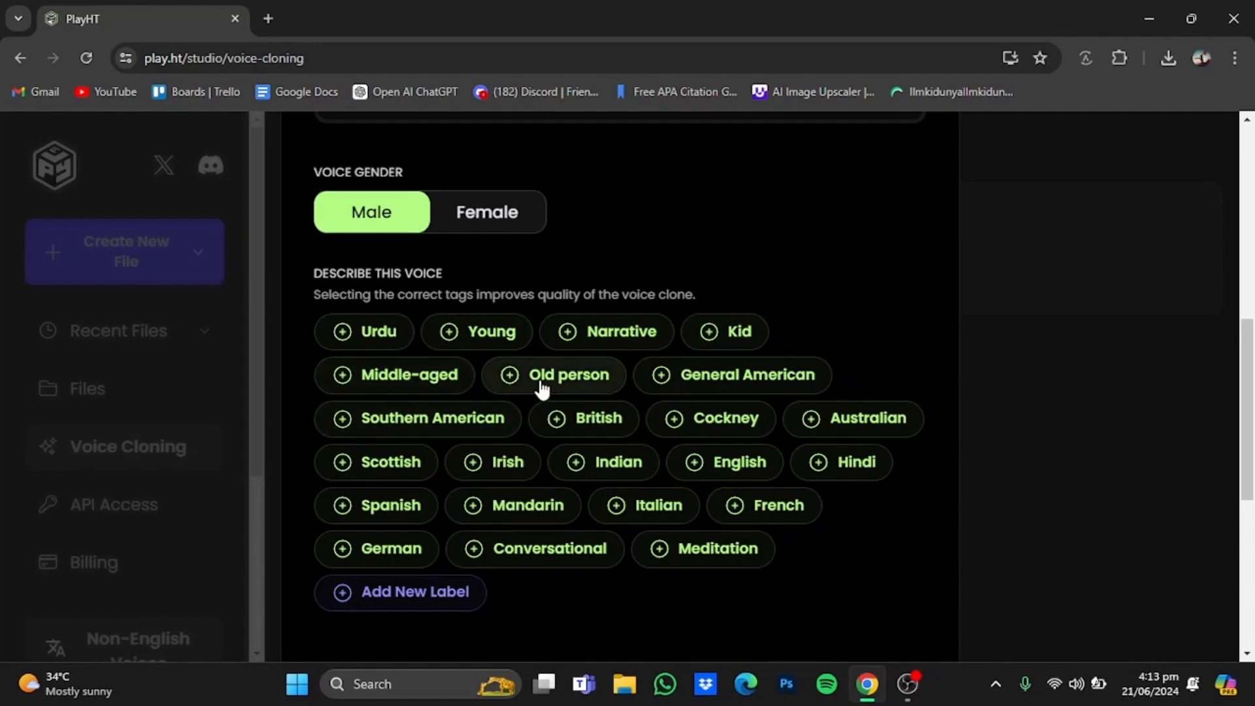
click(476, 330)
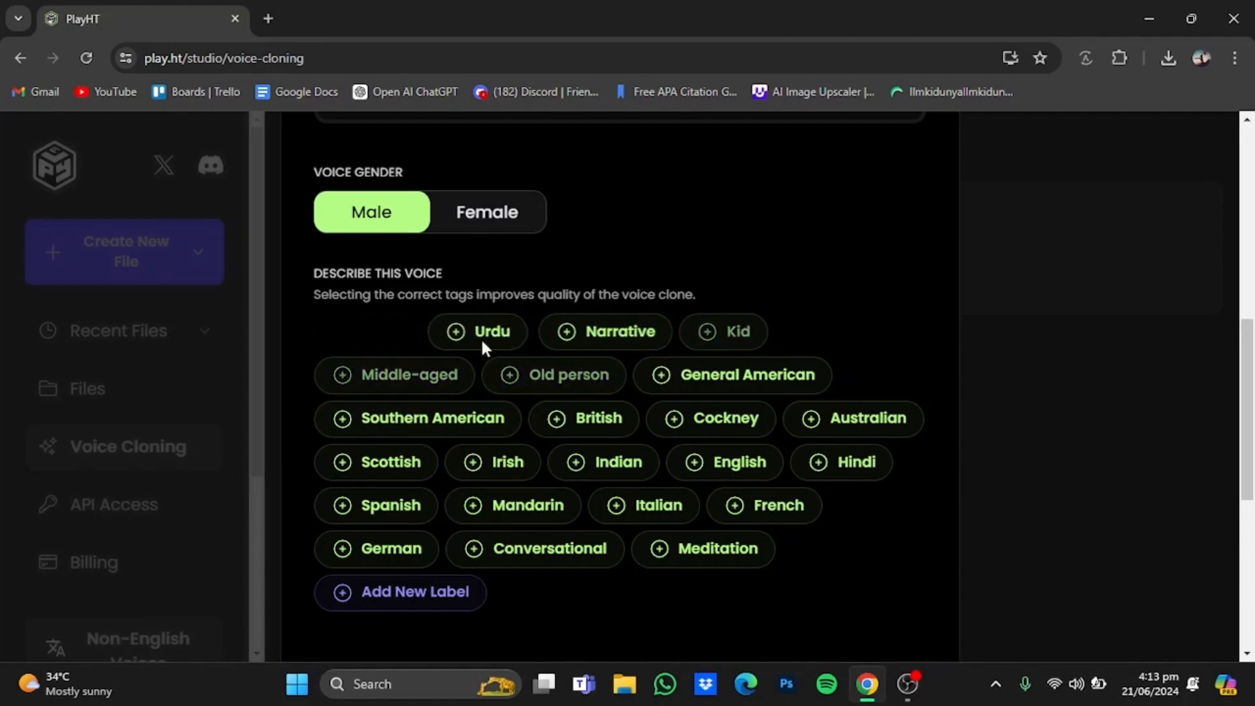
click(370, 331)
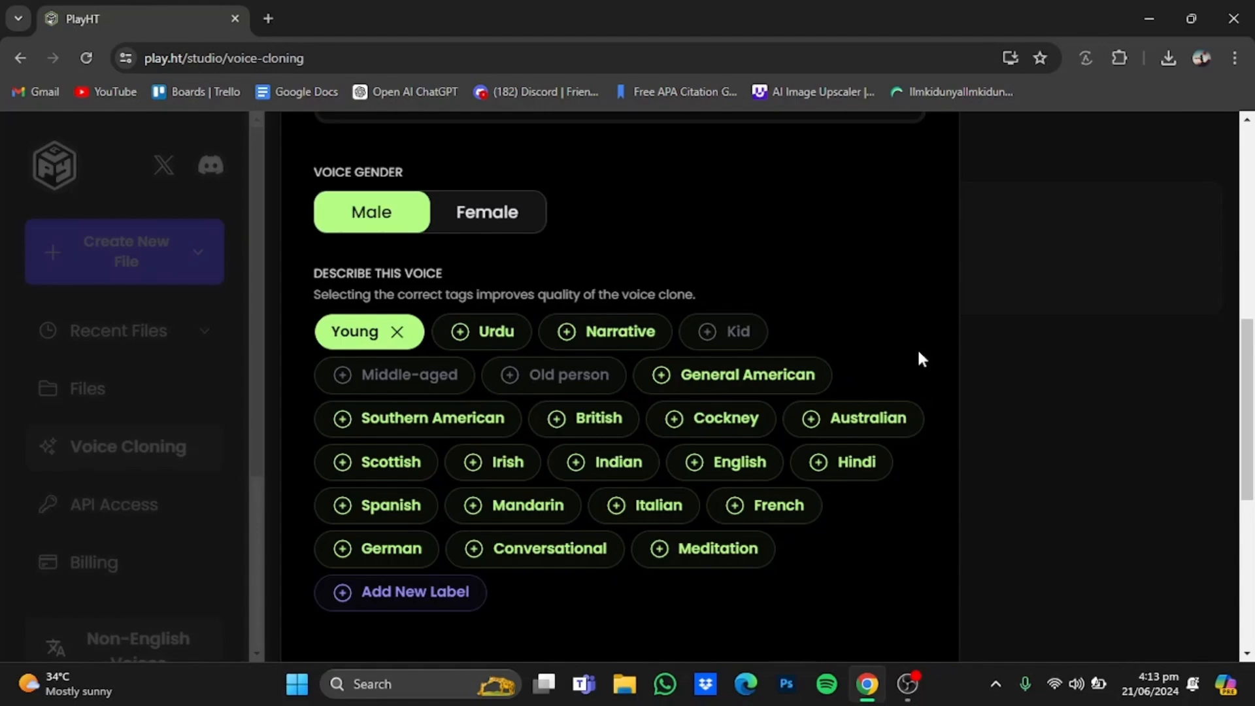
mouse_move(845, 392)
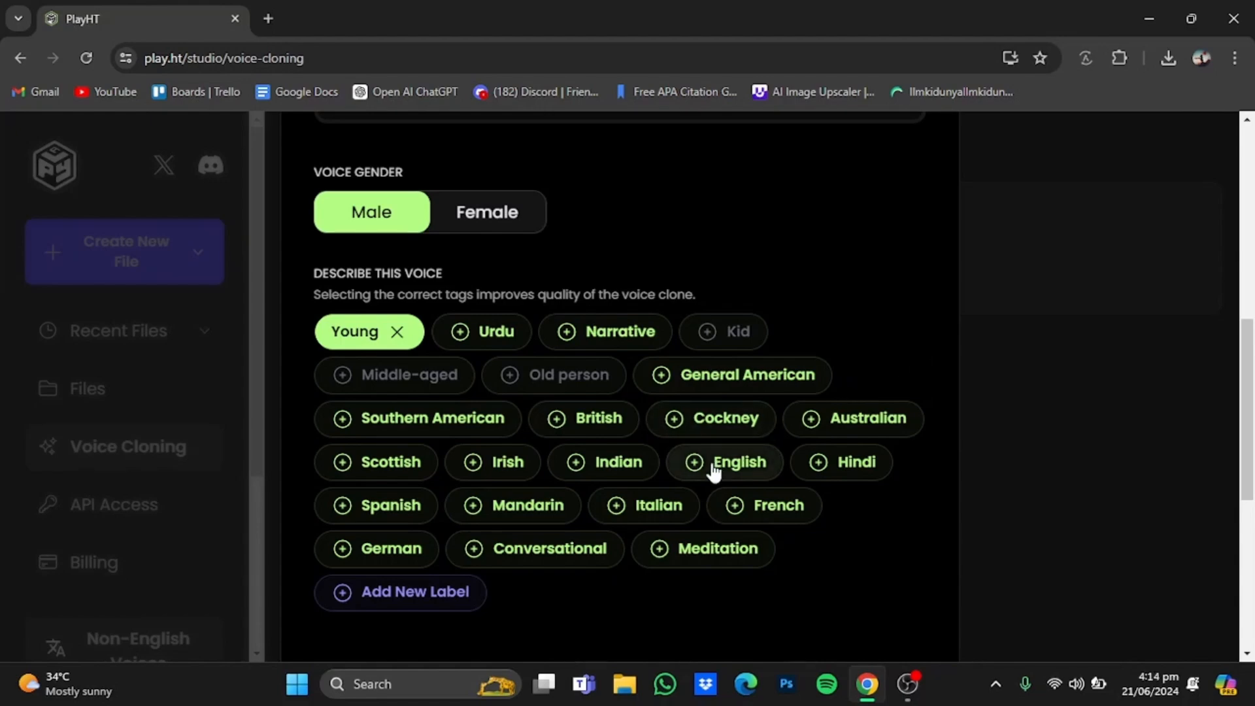
click(736, 461)
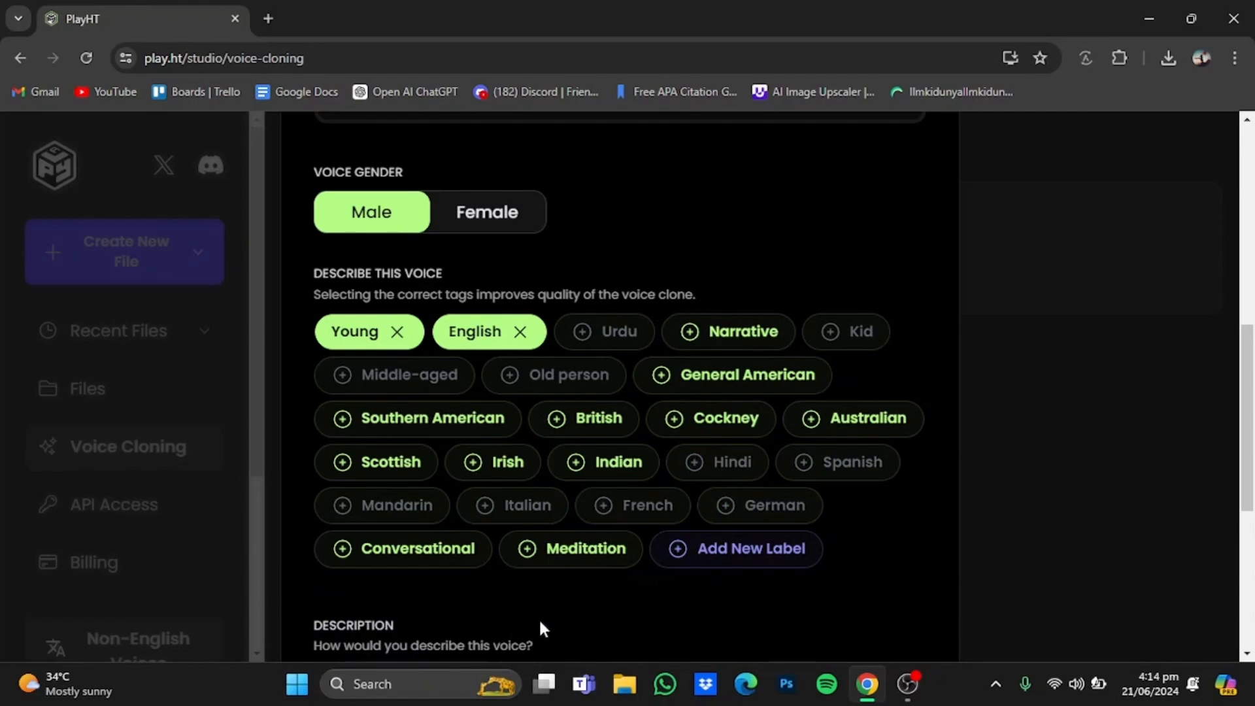
mouse_move(429, 612)
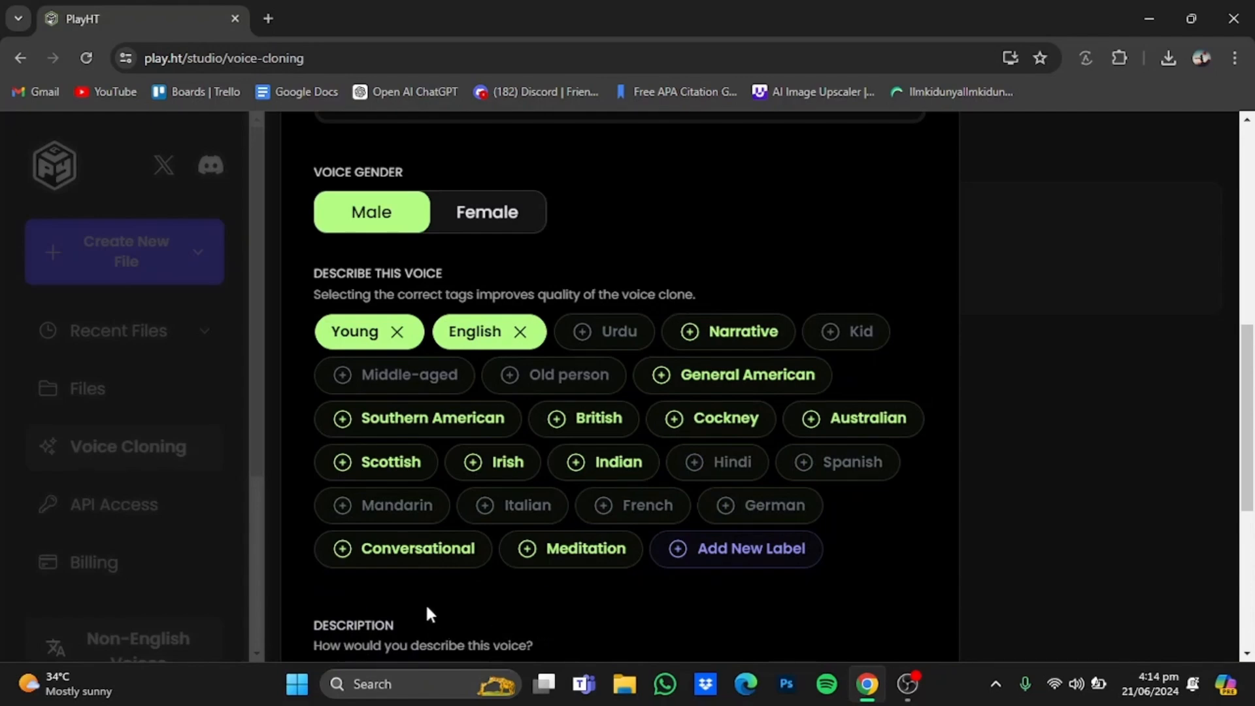
mouse_move(542, 571)
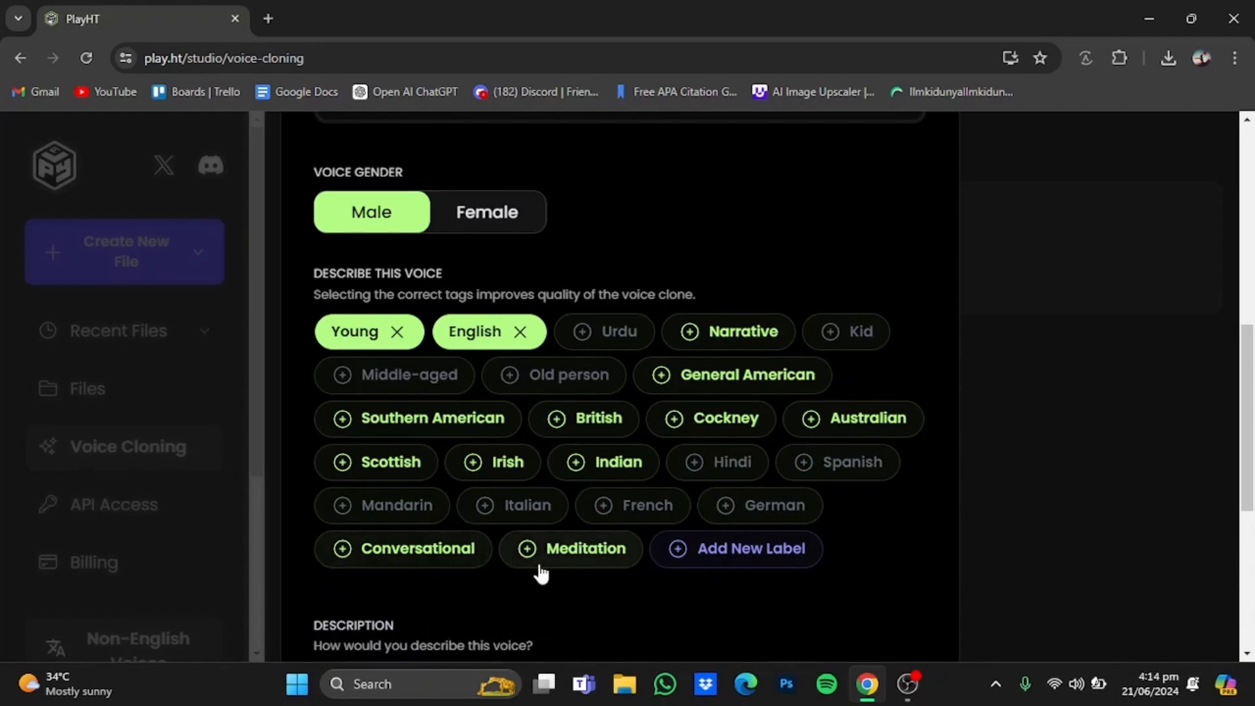
mouse_move(668, 335)
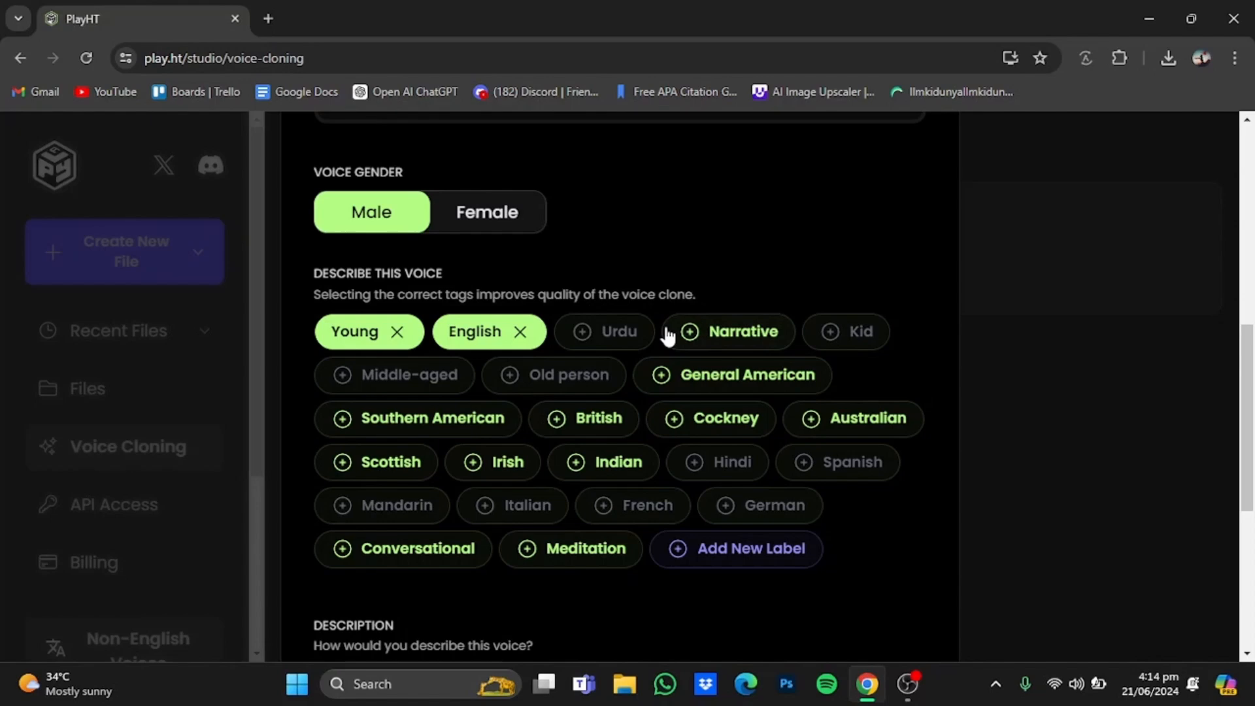
click(740, 331)
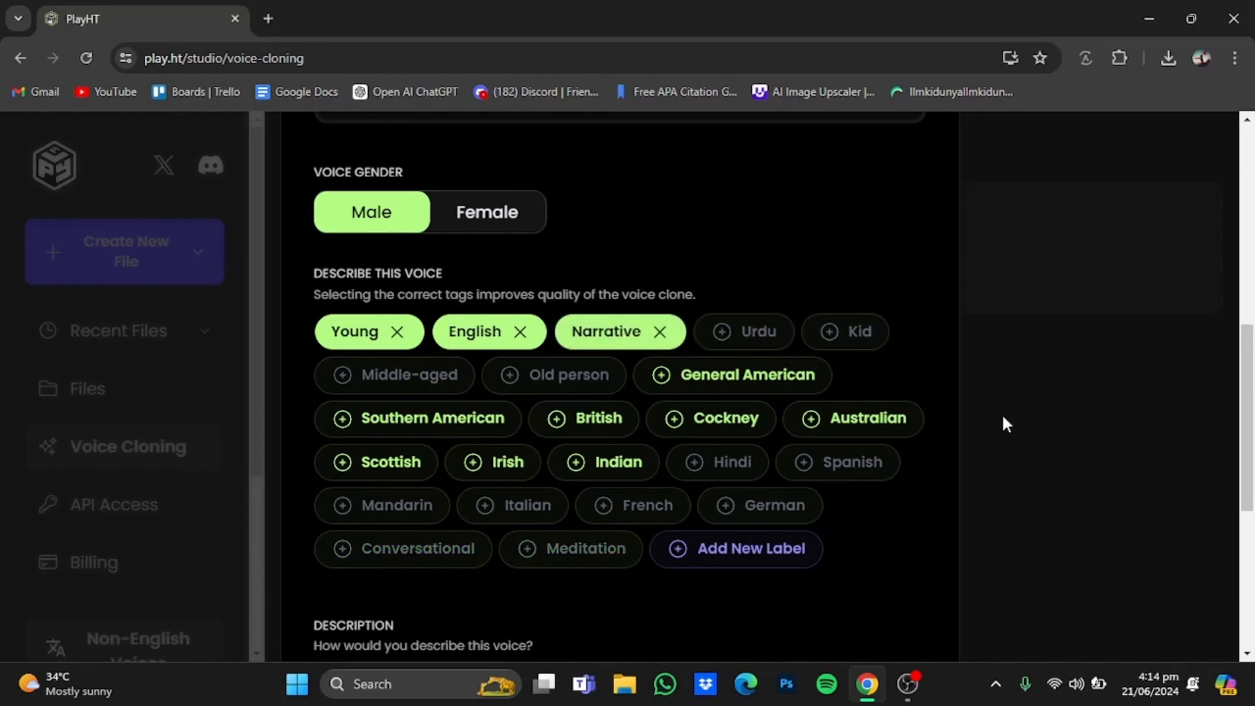
- Confirm the rights checkbox, clone the voice, and start using 'my voice'
scroll(down, 3)
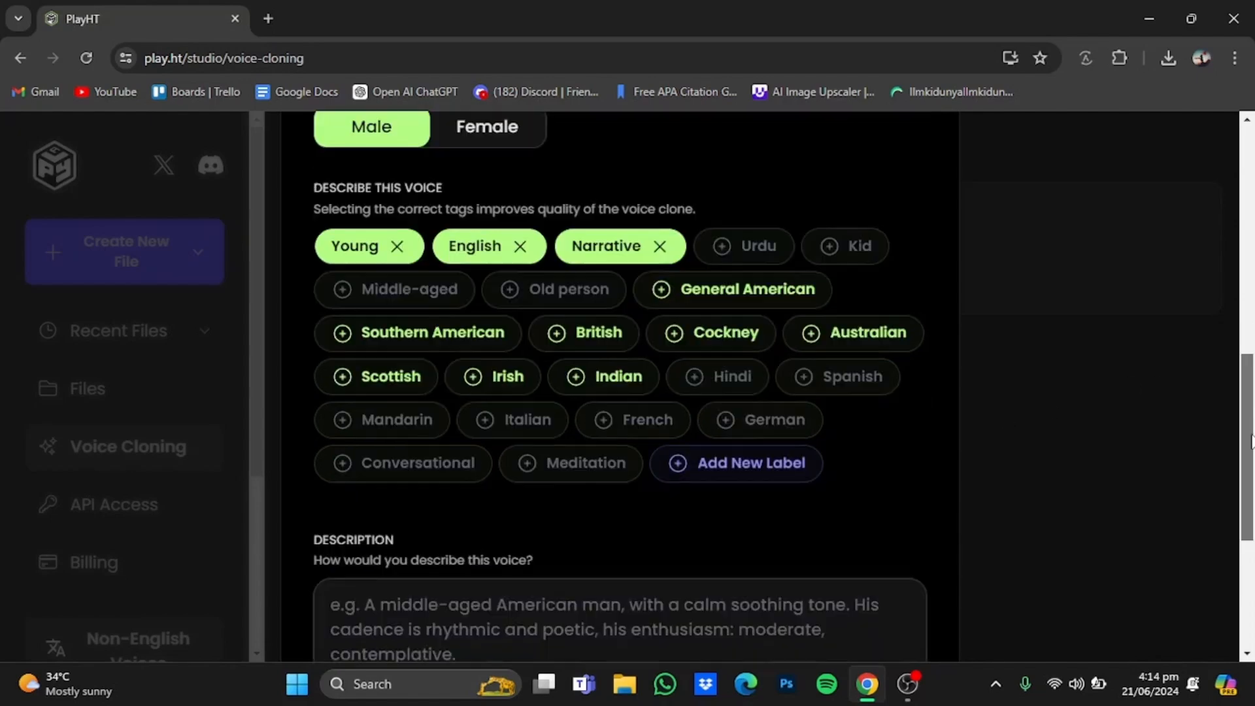
scroll(down, 3)
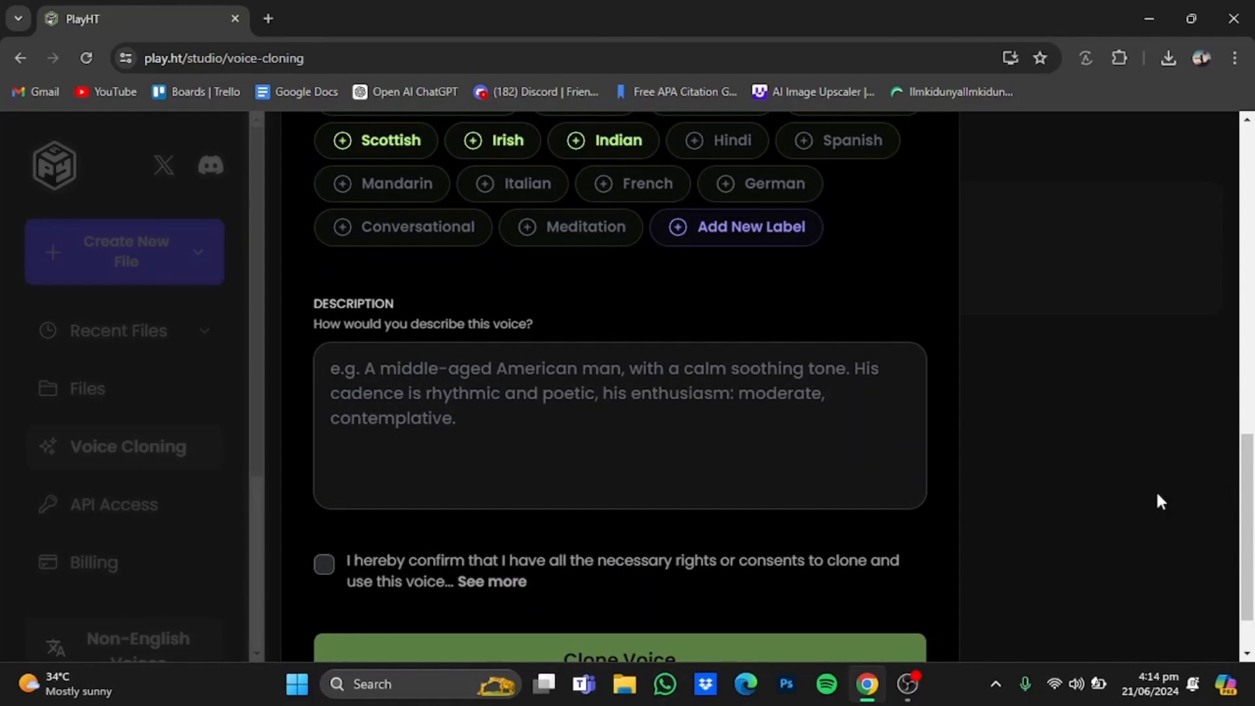
mouse_move(718, 362)
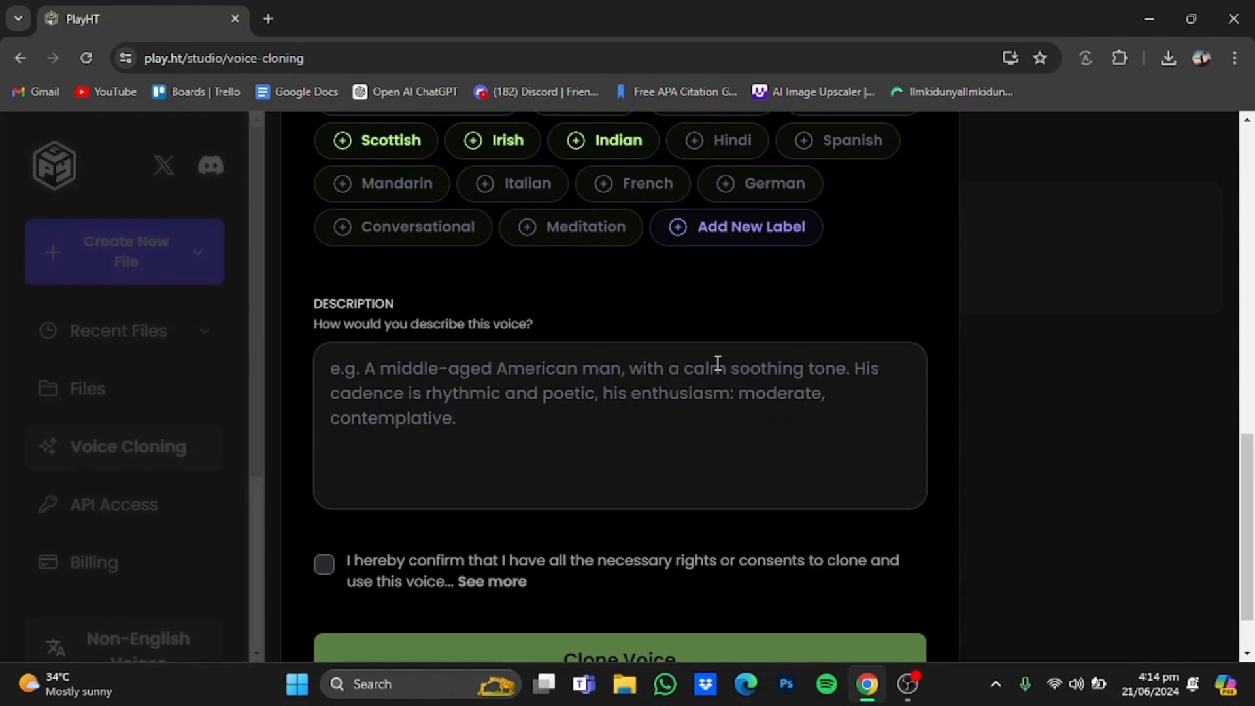
scroll(down, 3)
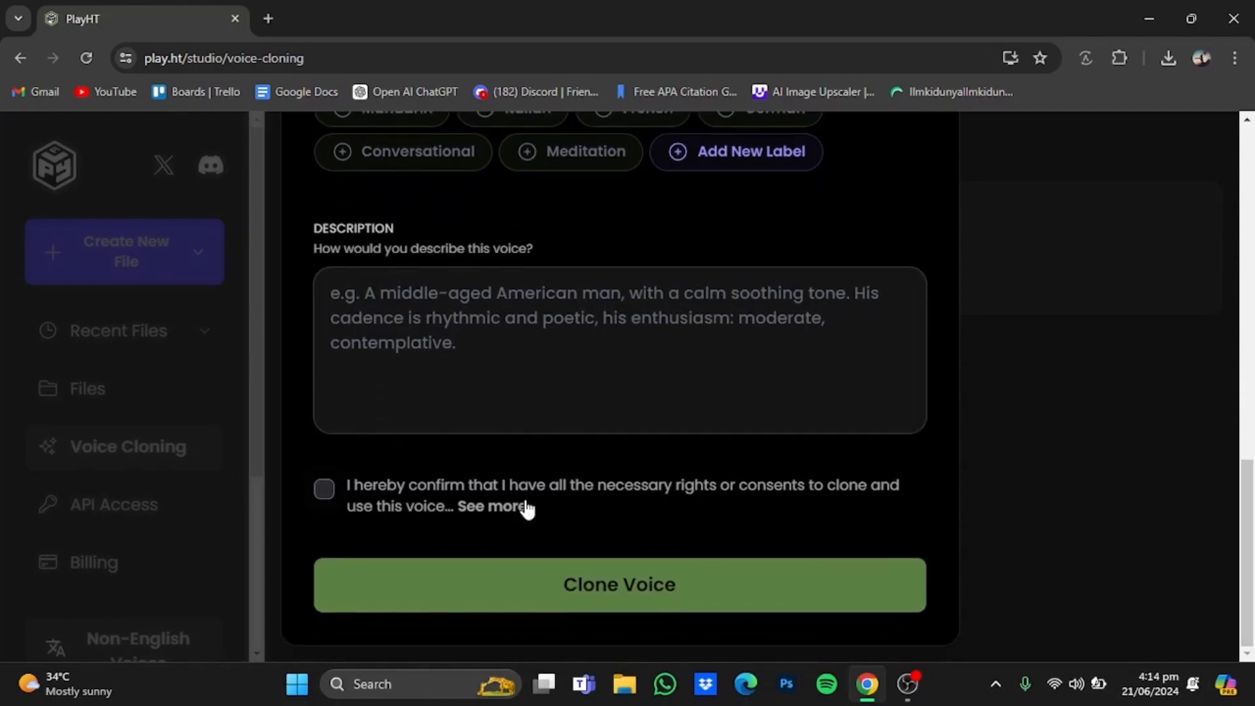
click(325, 489)
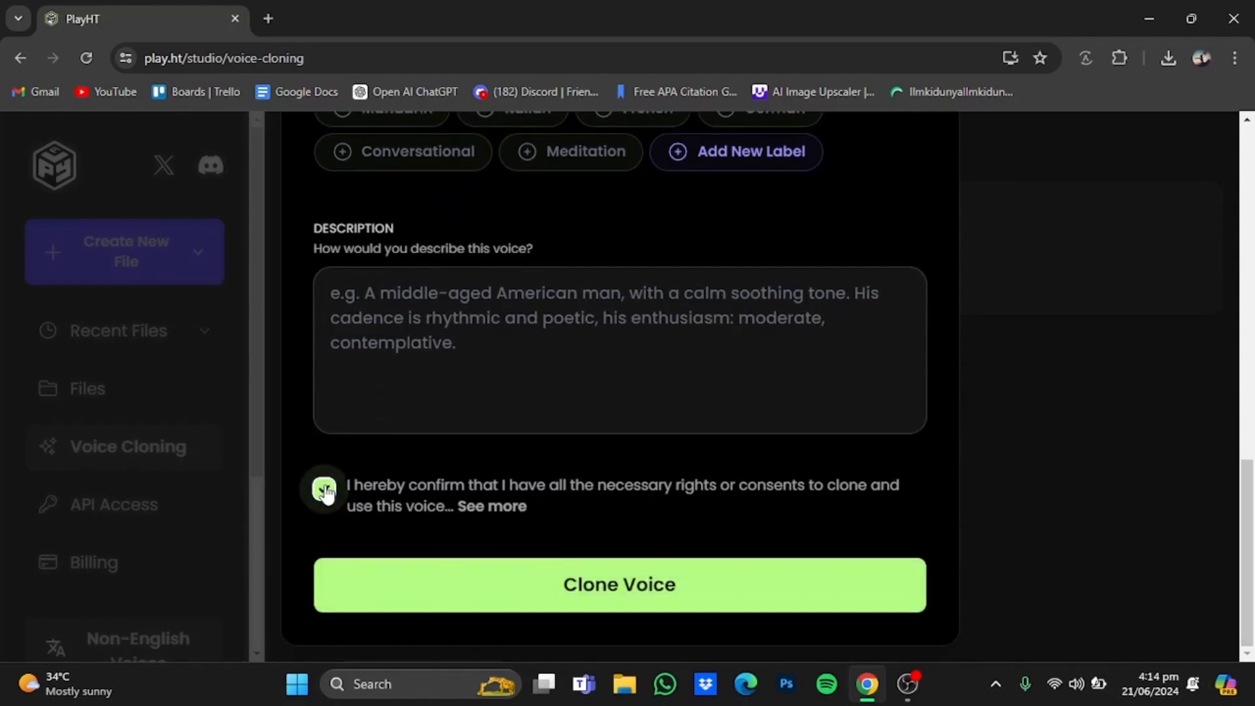
click(323, 489)
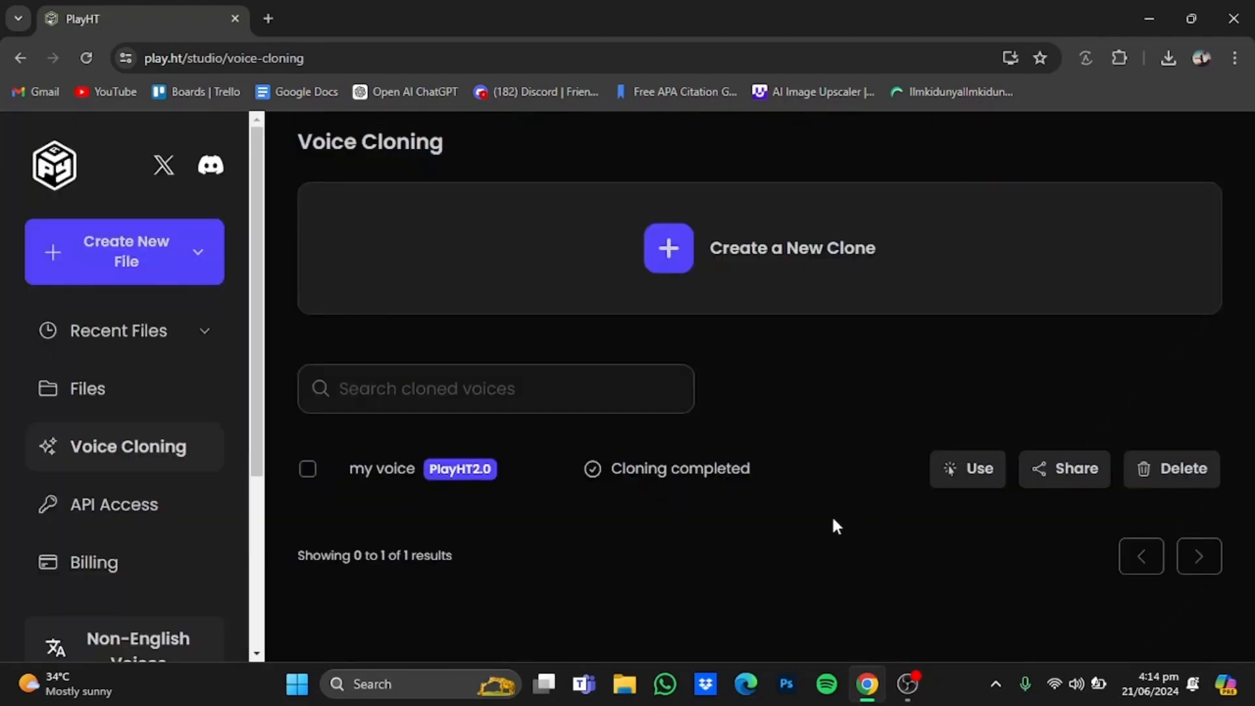
mouse_move(913, 492)
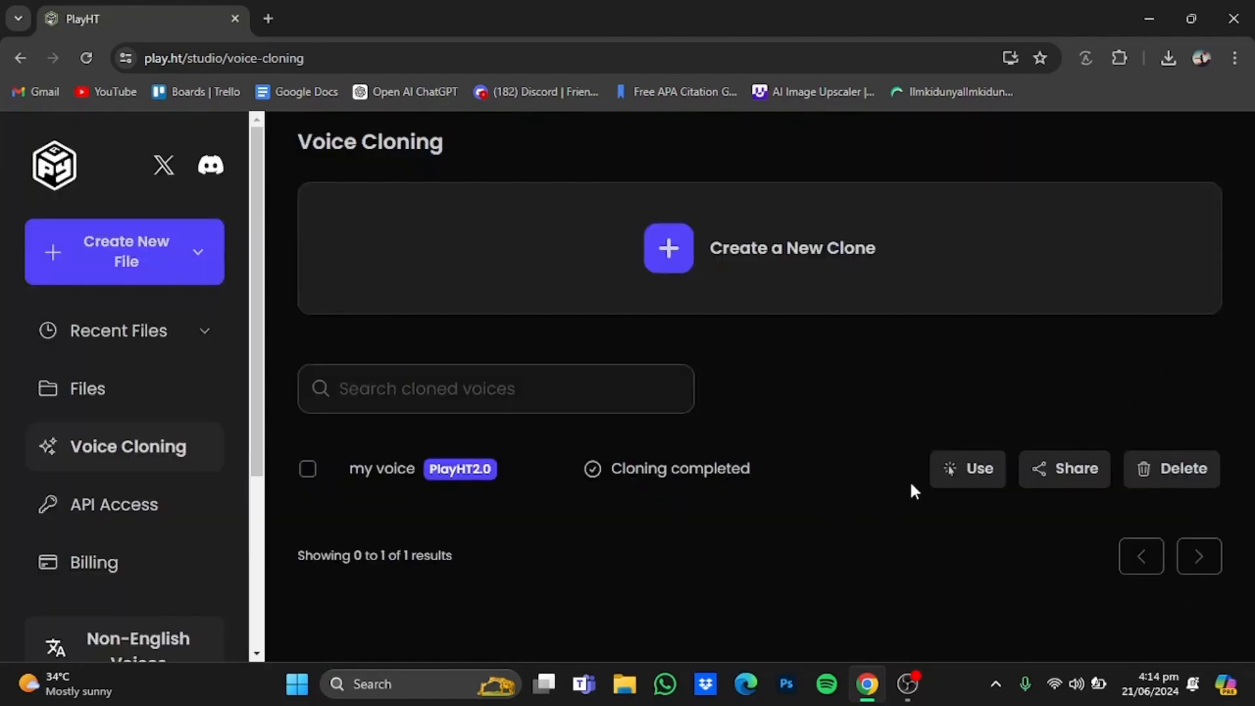
click(966, 468)
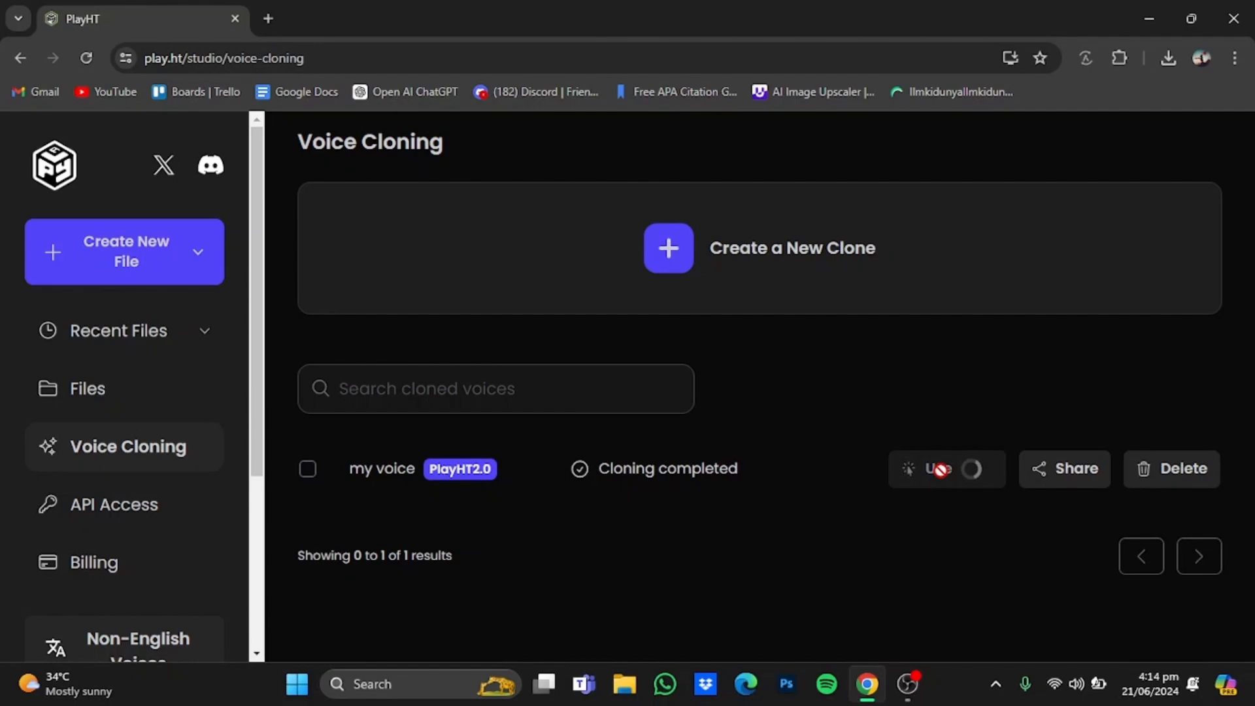
- Enter the football-and-cricket test sentence and generate speech from it
click(938, 468)
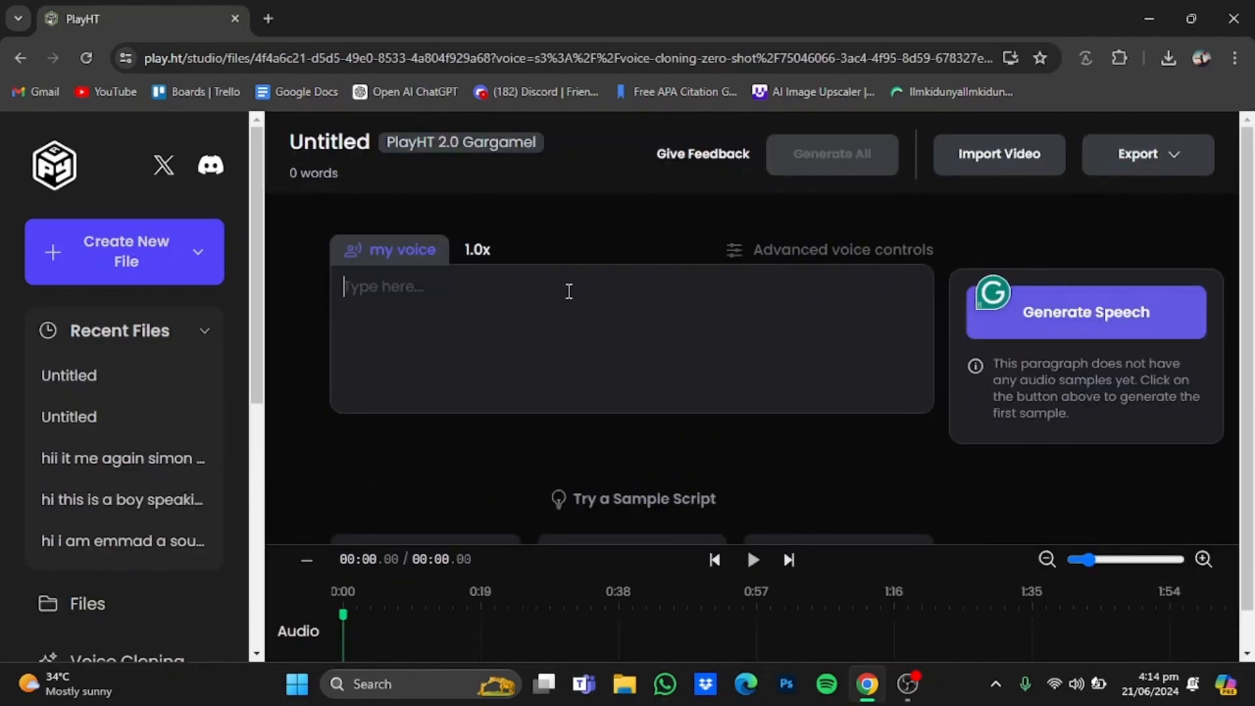
text(hii this is my cloned voice speaking to you , do u like football , do u play cricket ok bye)
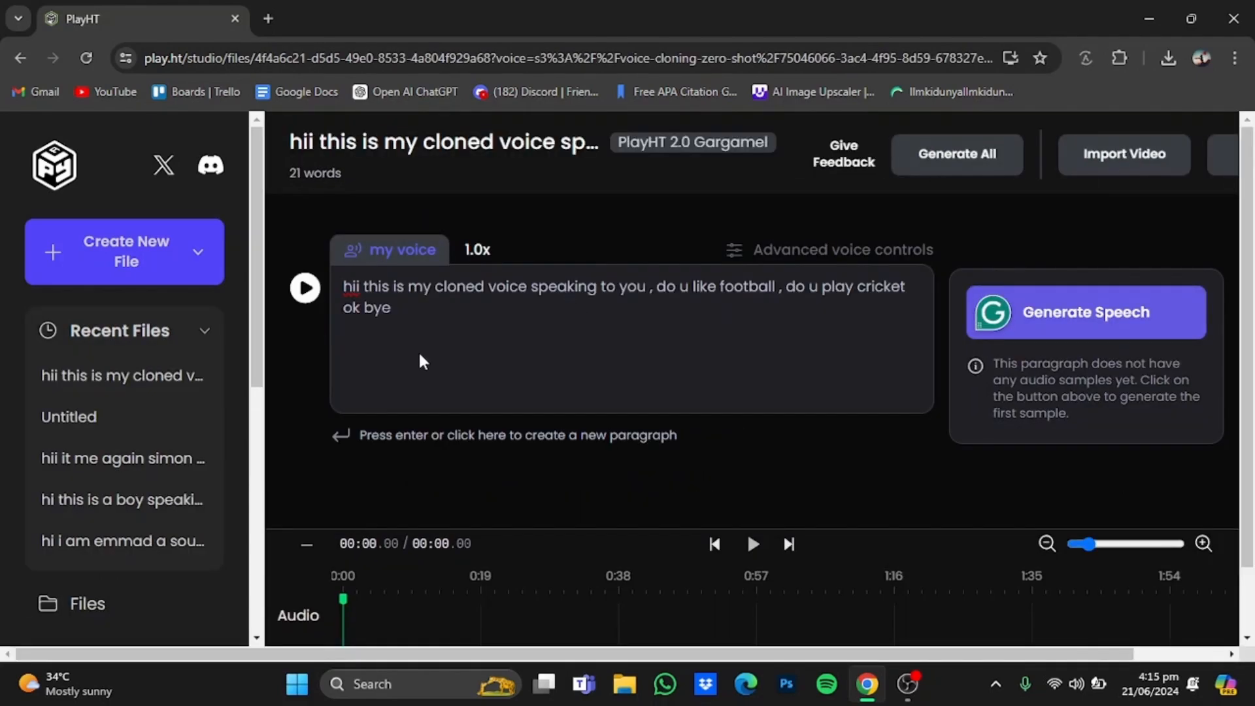
click(398, 307)
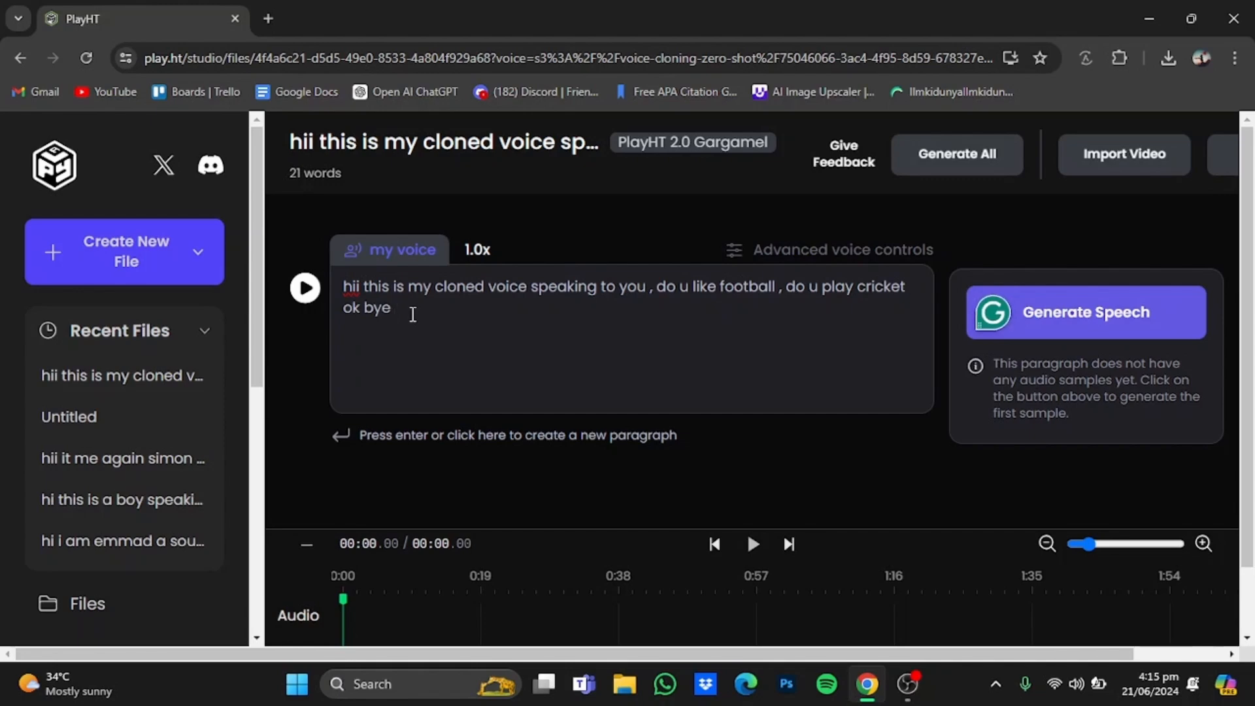
click(304, 288)
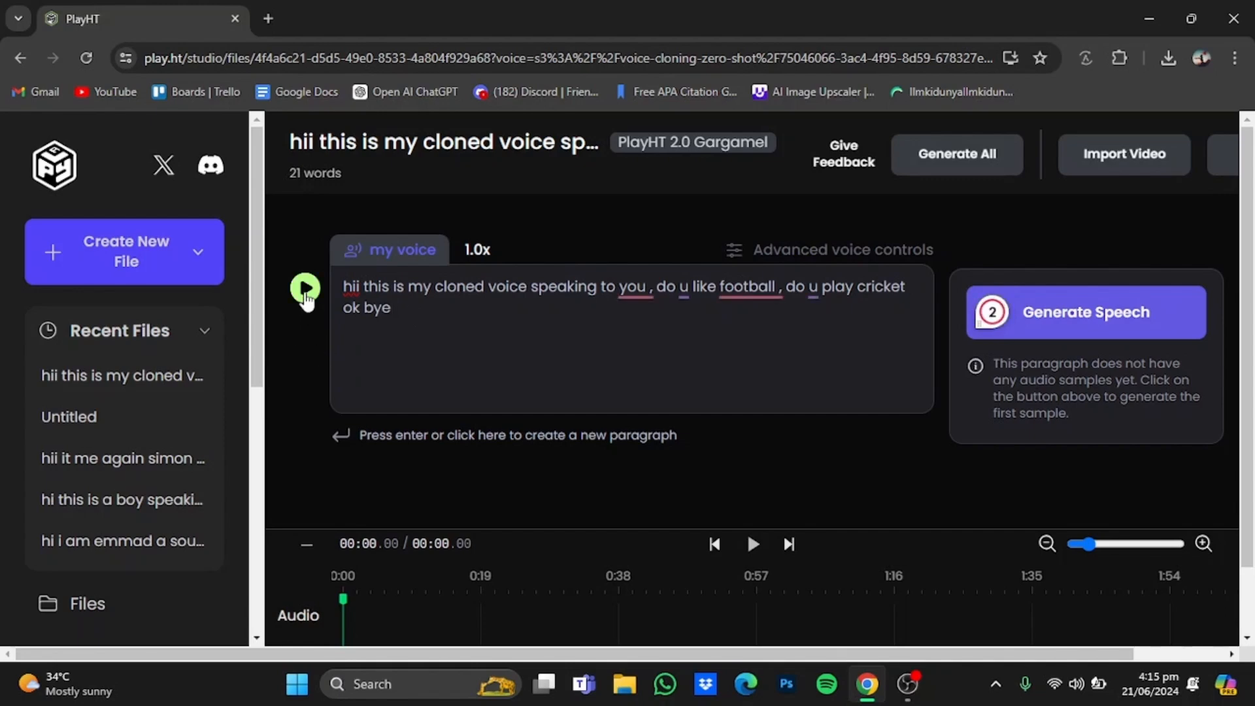
click(1085, 311)
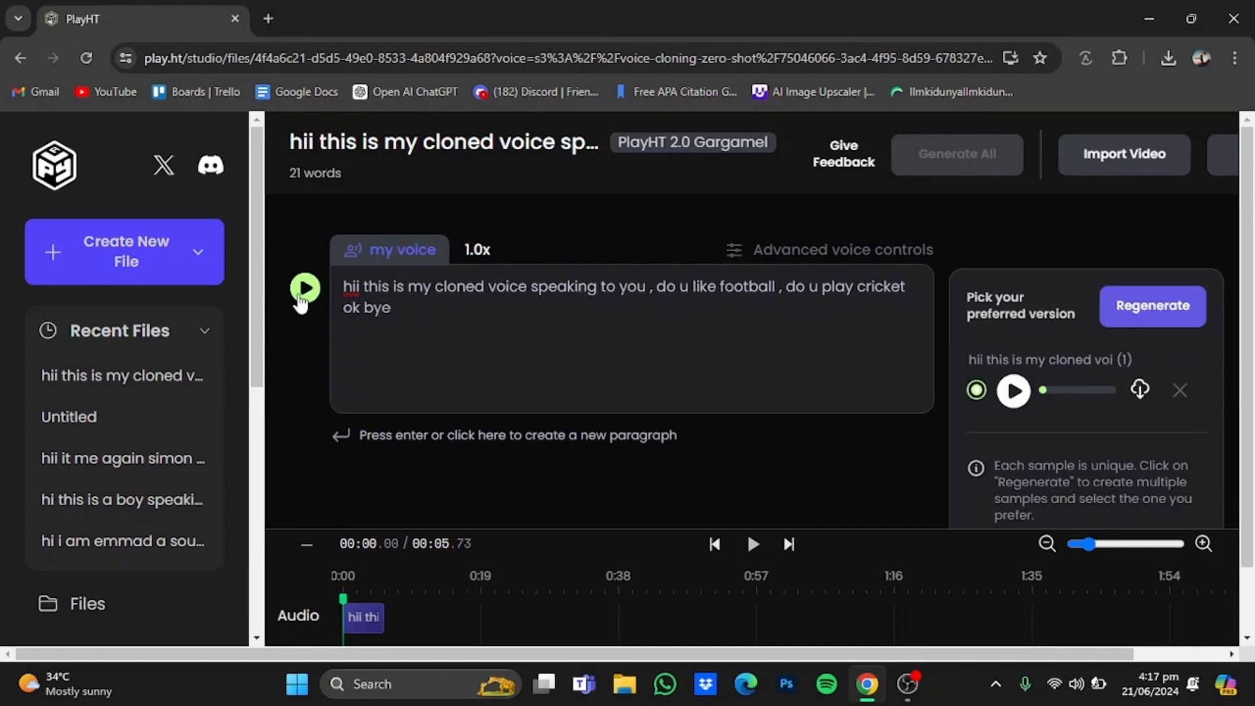
- Play back the generated sample and view the playback speed choices
click(305, 288)
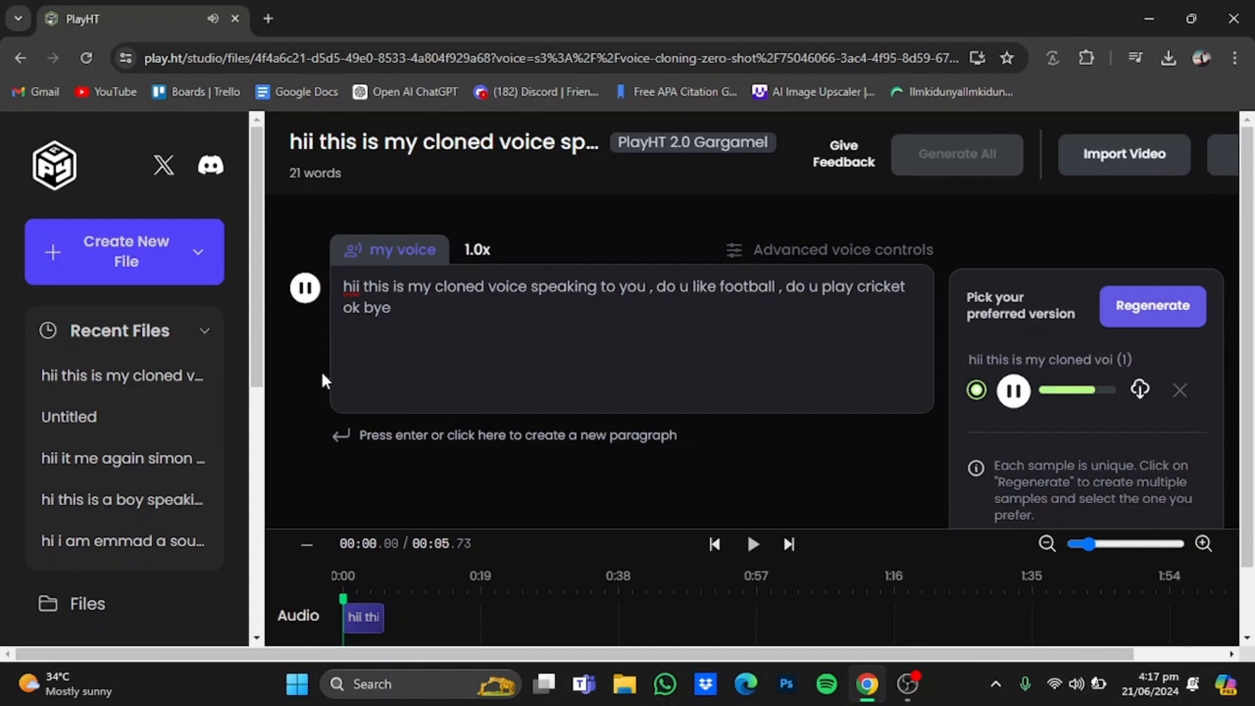
click(1012, 389)
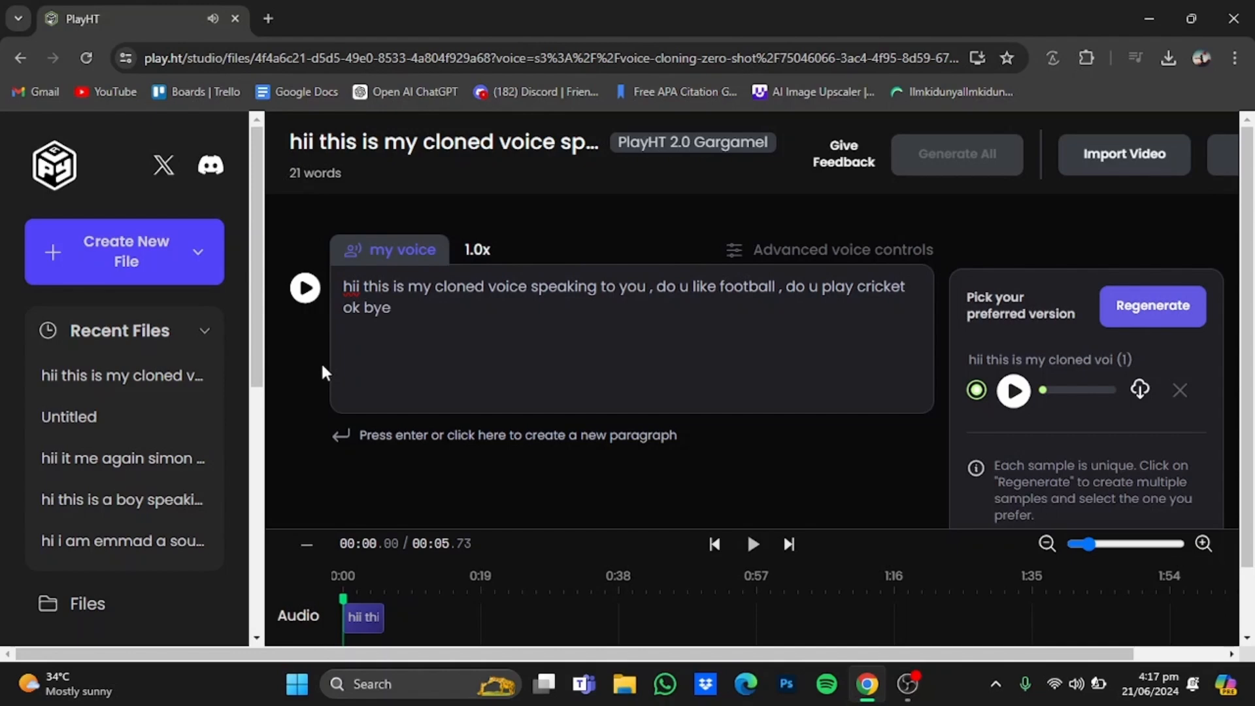
mouse_move(296, 356)
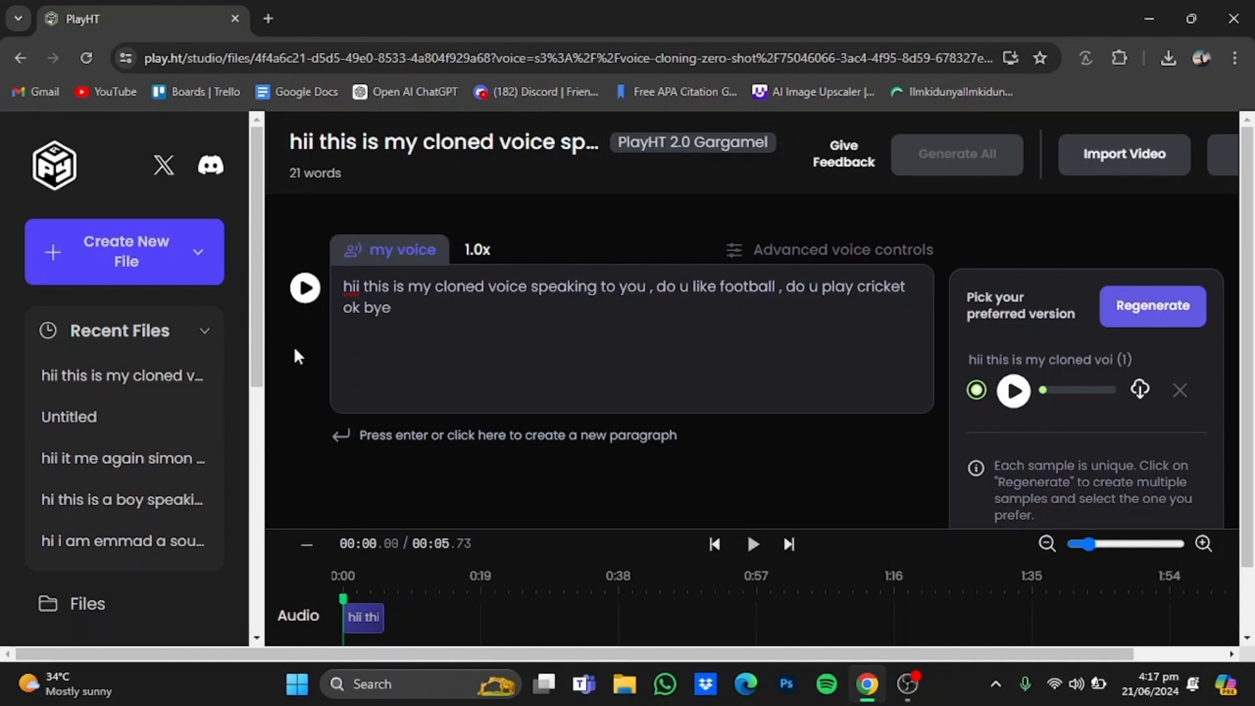
mouse_move(532, 228)
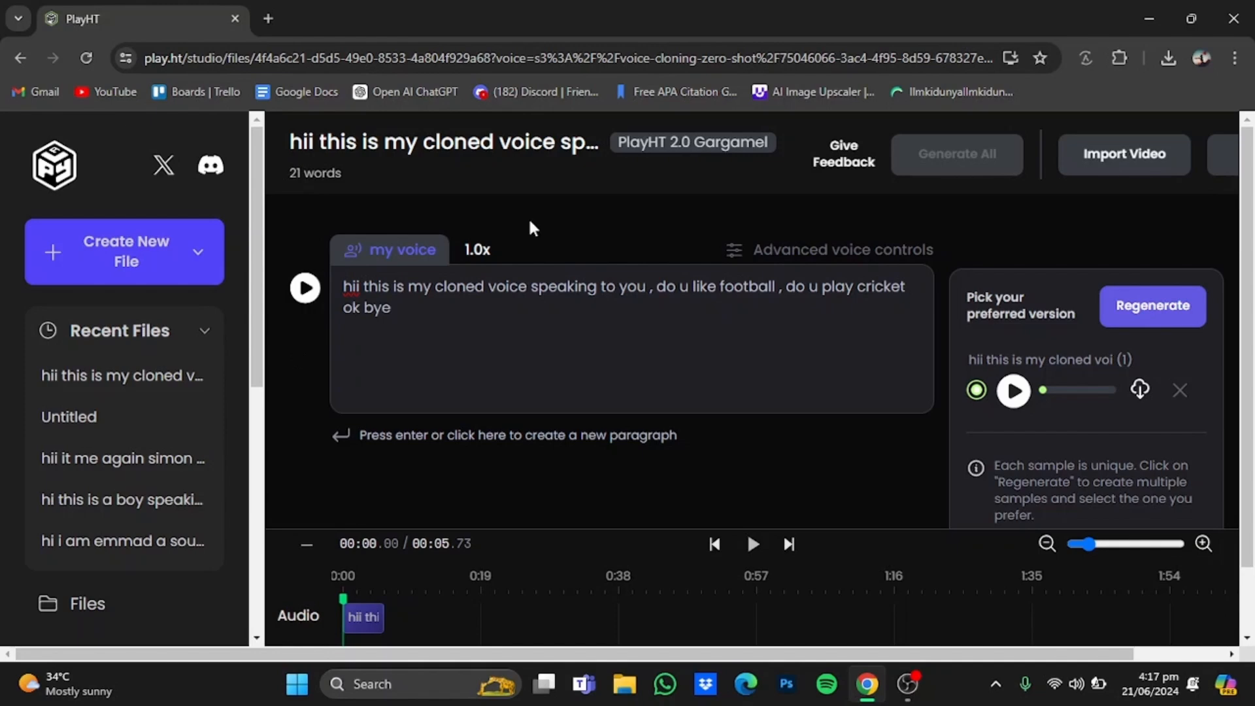
click(477, 249)
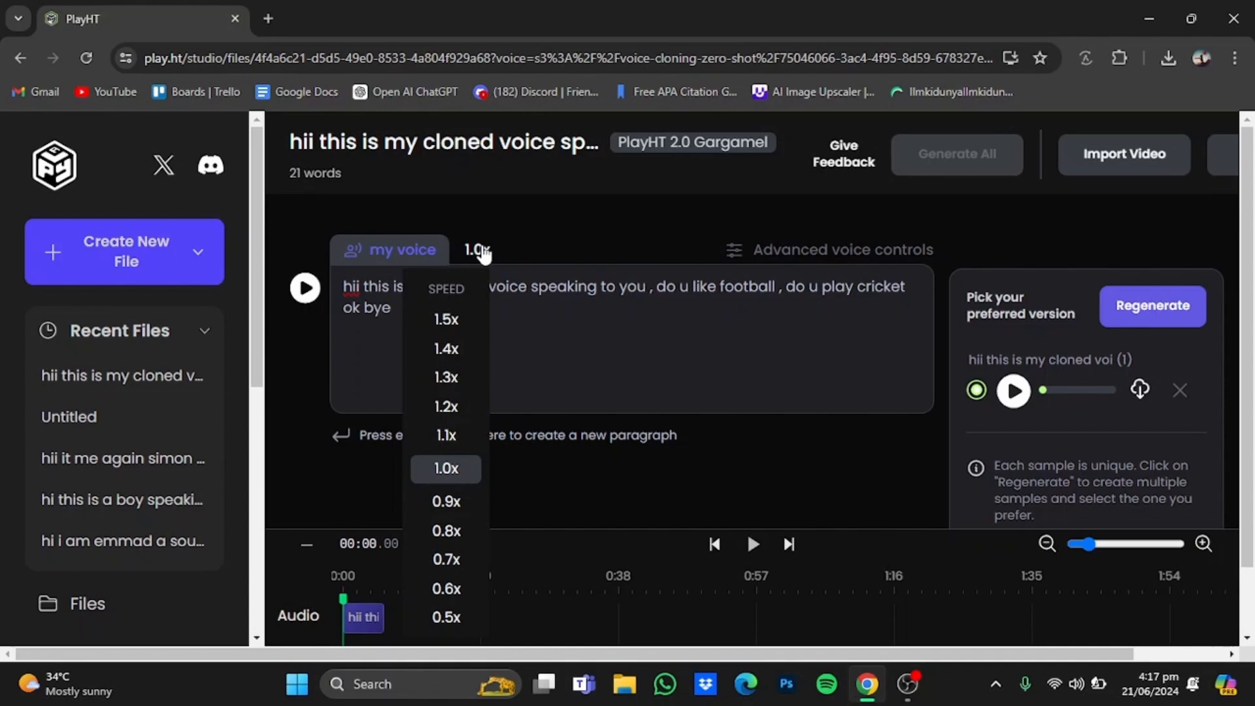
mouse_move(480, 260)
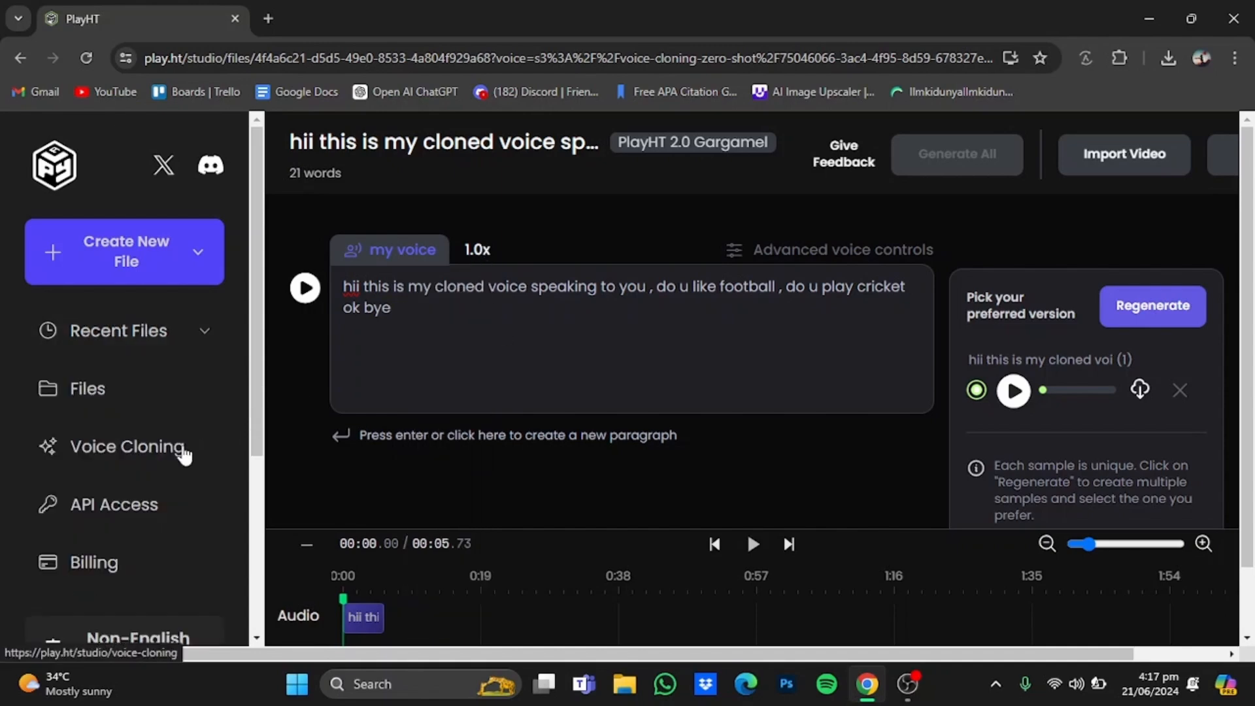
- Return to Voice Cloning and delete the 'my voice' clone, confirming removal
click(127, 446)
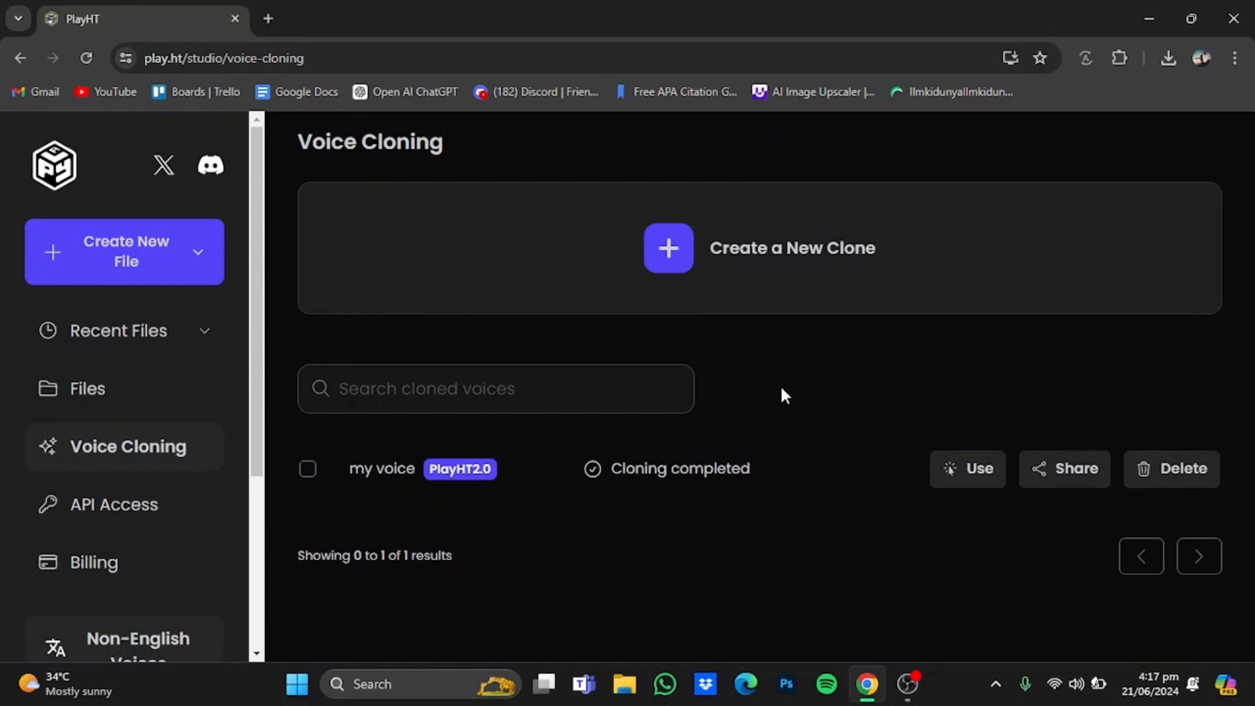
mouse_move(748, 274)
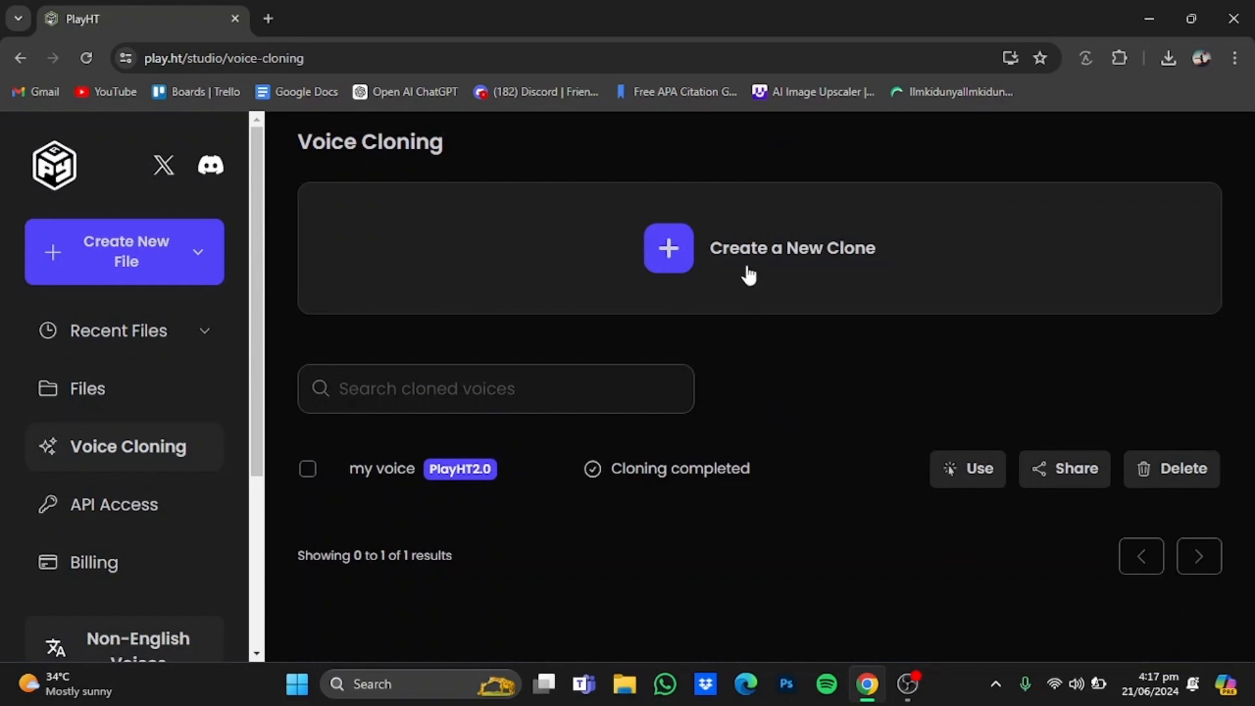
click(668, 247)
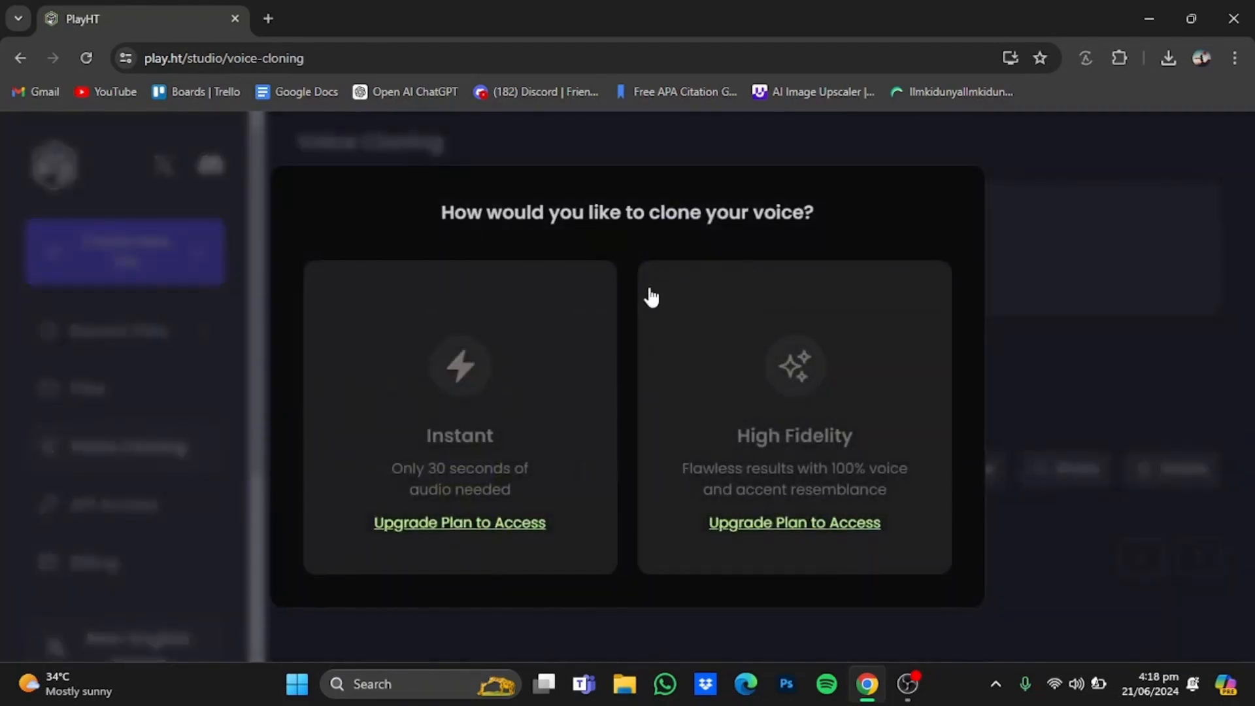
mouse_move(438, 551)
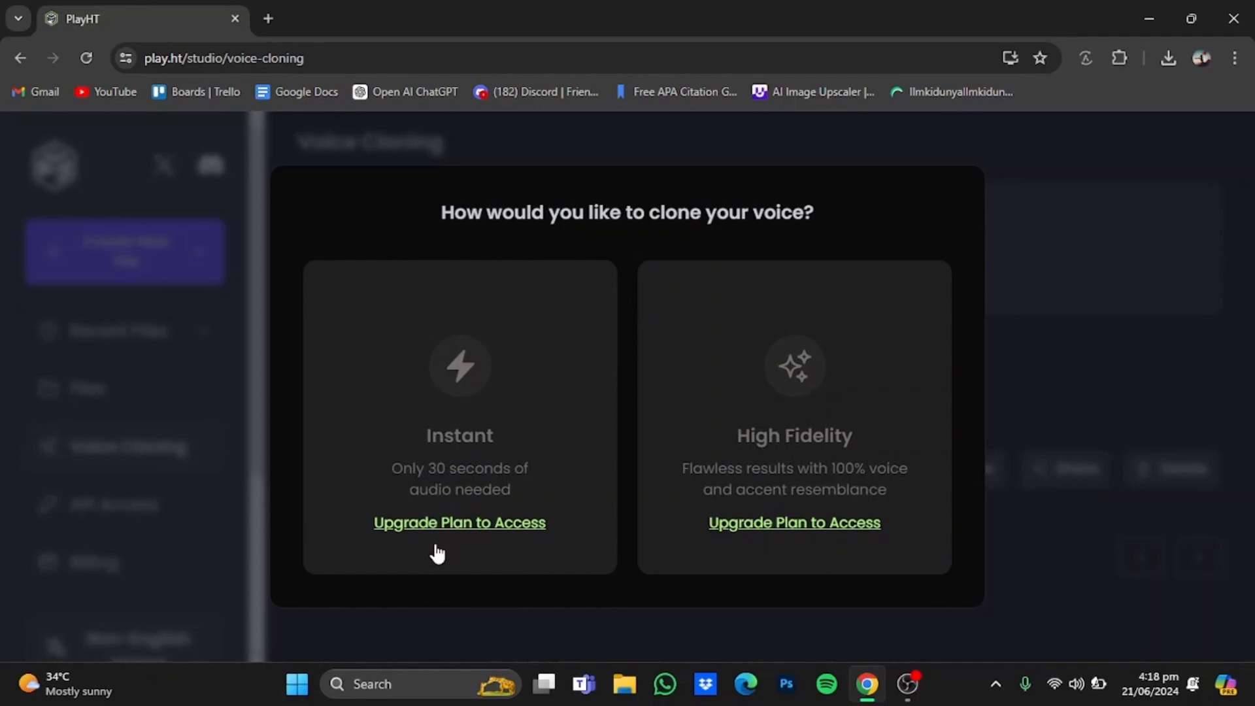
mouse_move(525, 476)
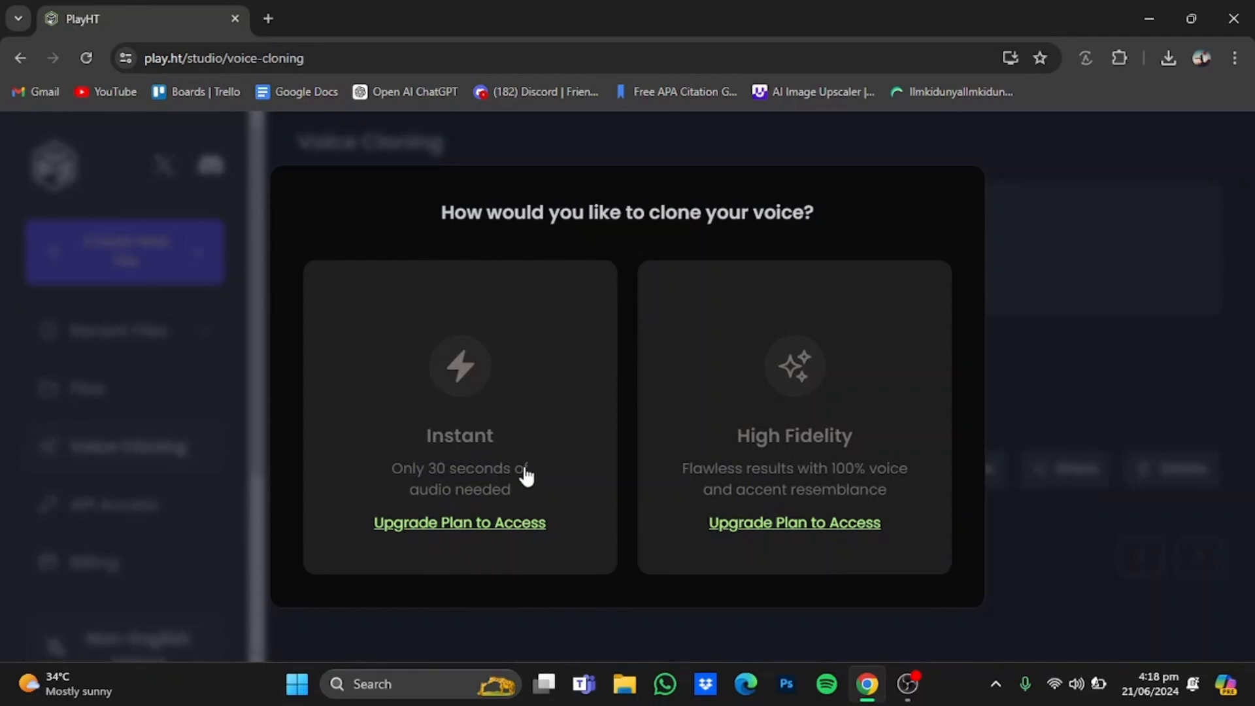
mouse_move(698, 159)
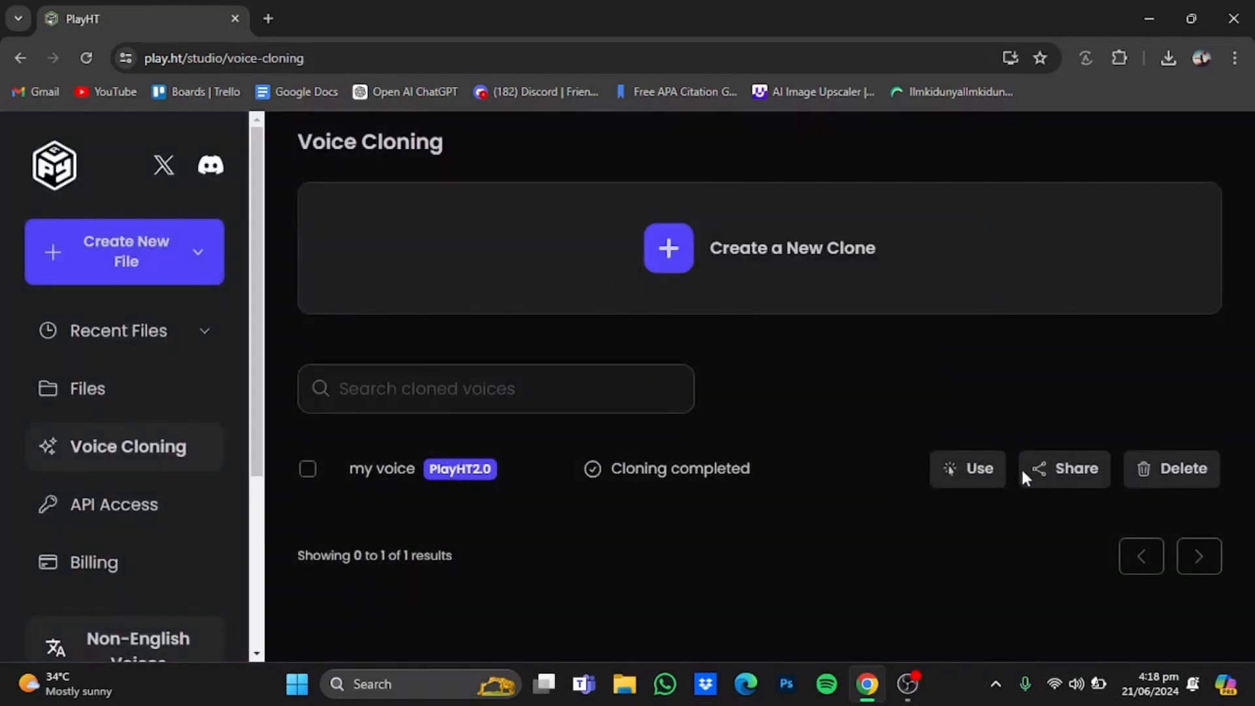
mouse_move(1171, 468)
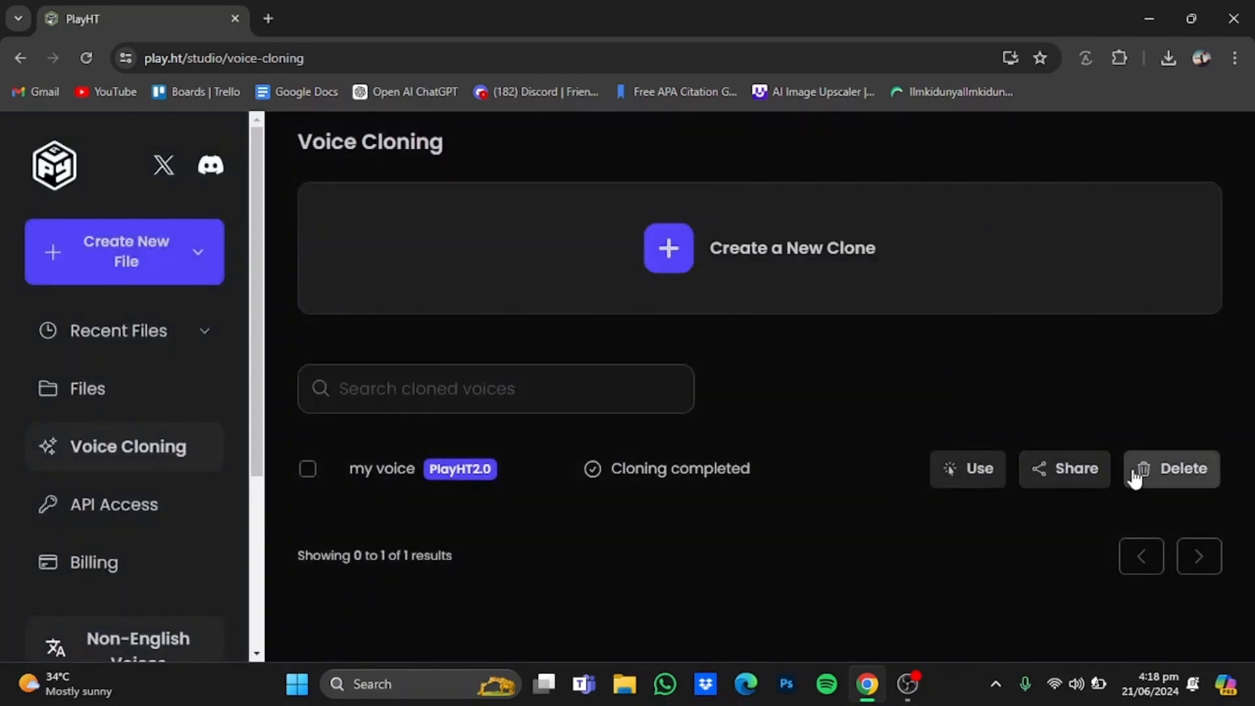
click(1184, 468)
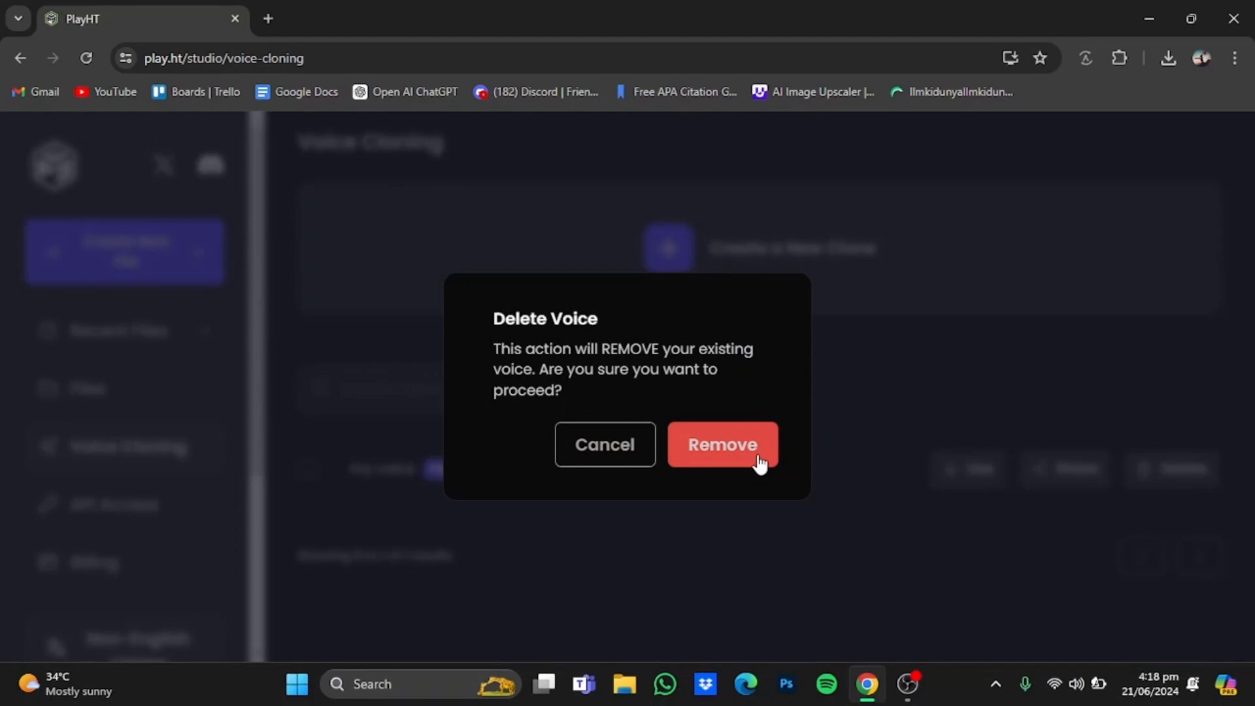
click(722, 445)
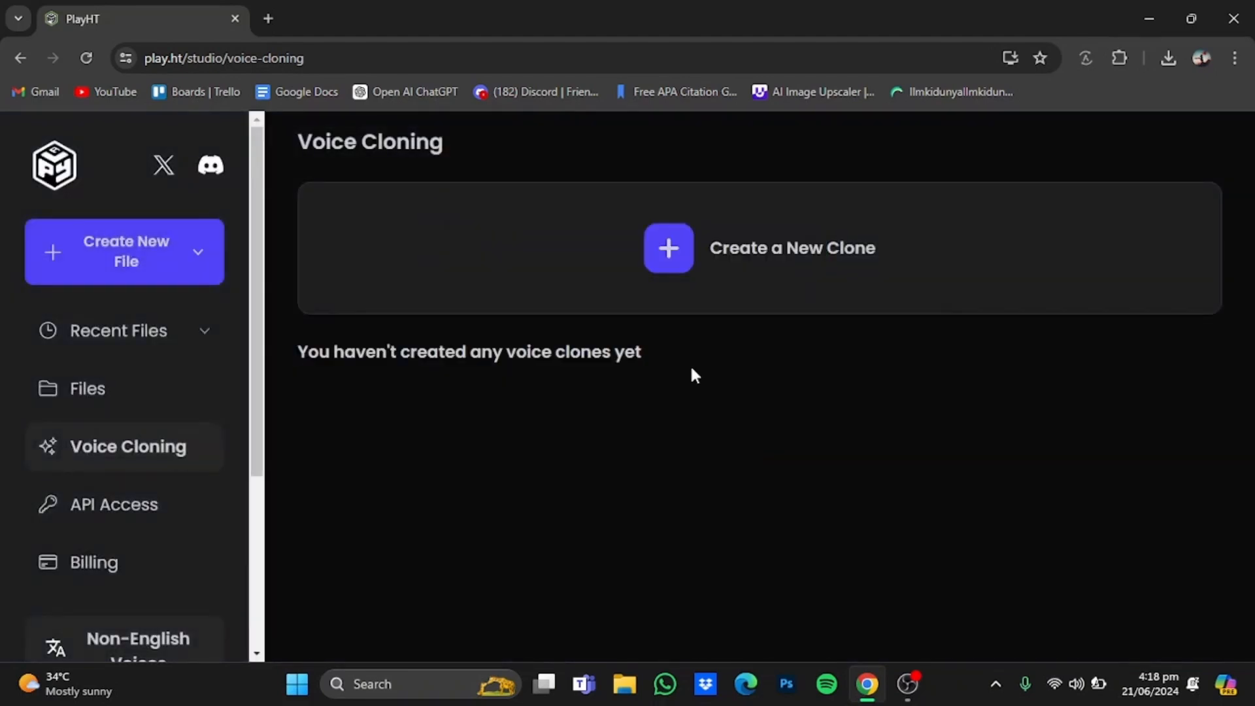
mouse_move(676, 282)
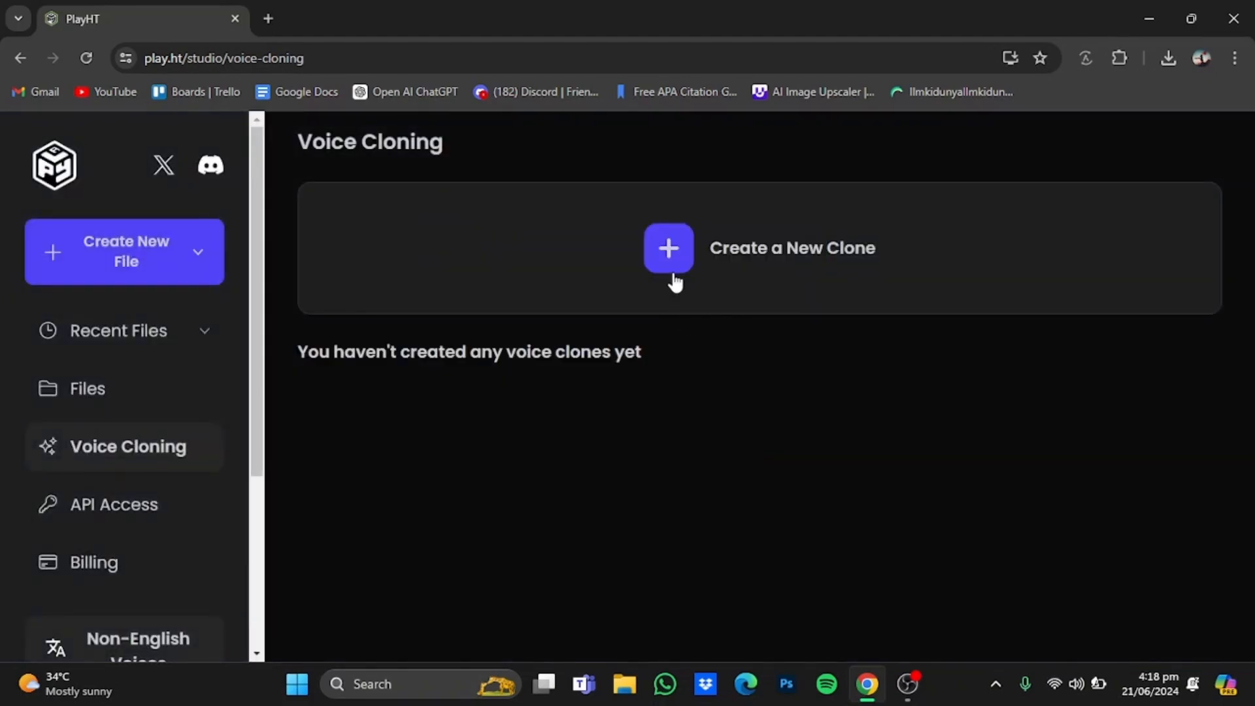
- Start a new clone to see Instant cloning available again
click(668, 248)
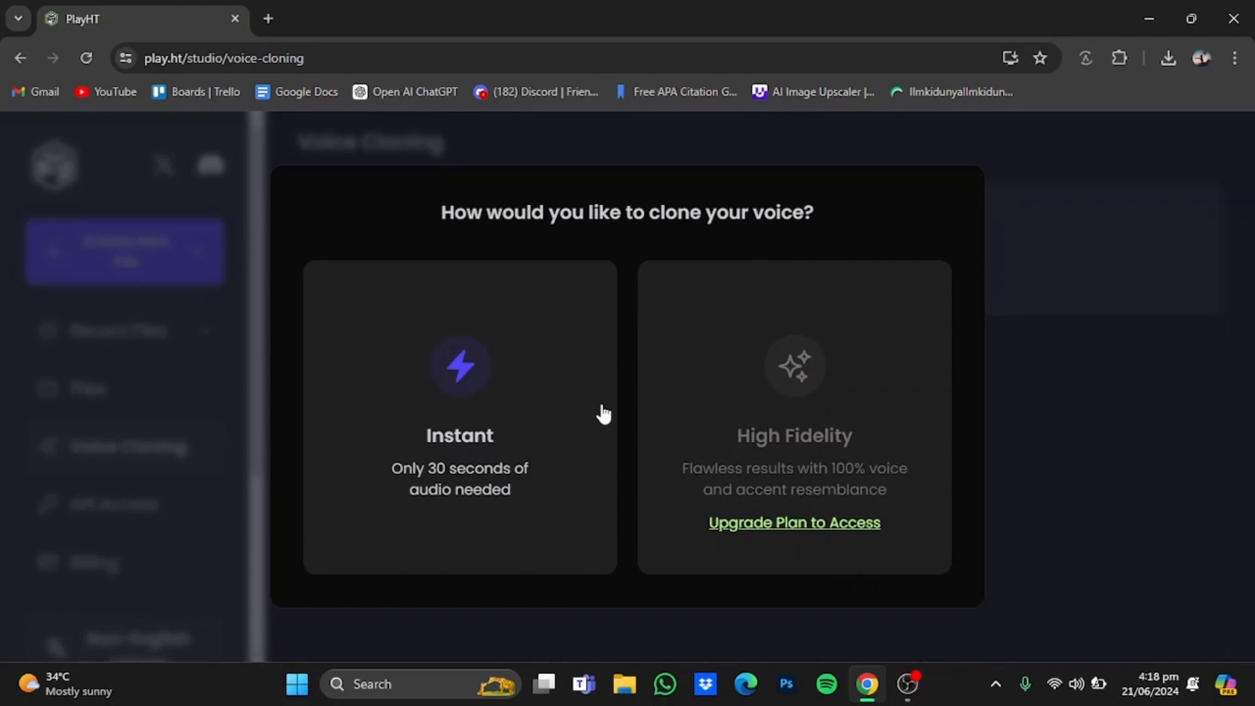
mouse_move(581, 432)
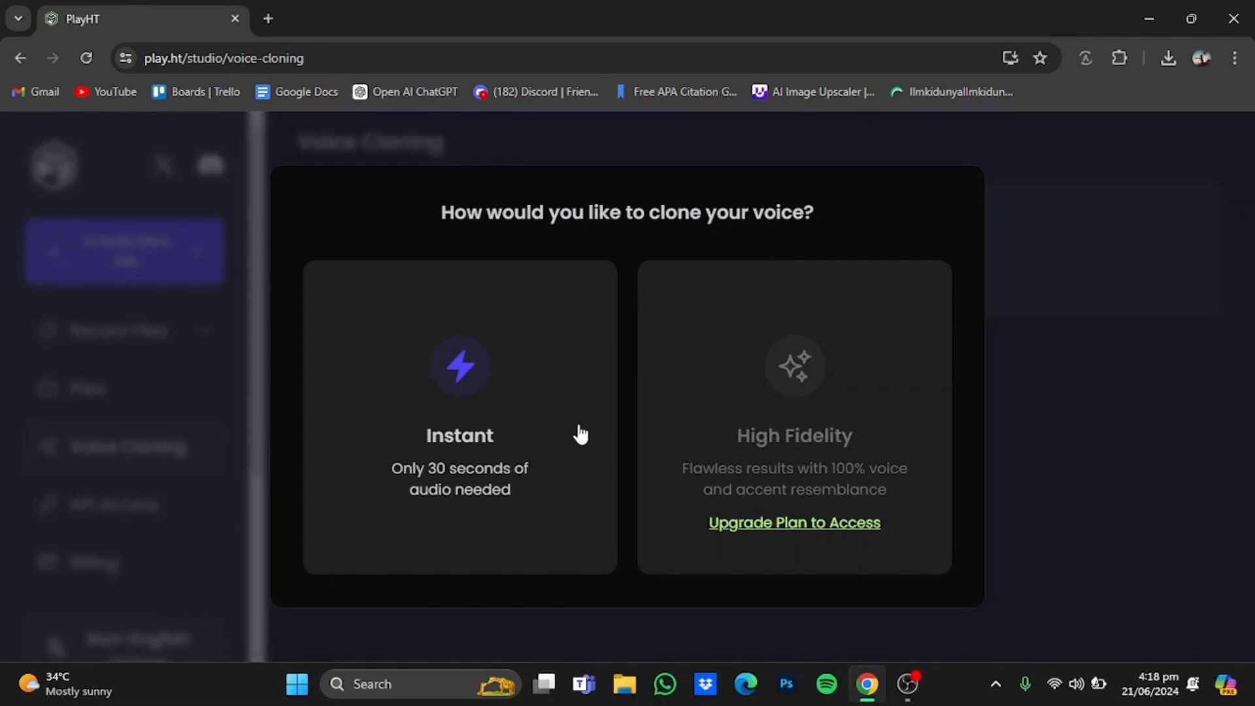
mouse_move(624, 405)
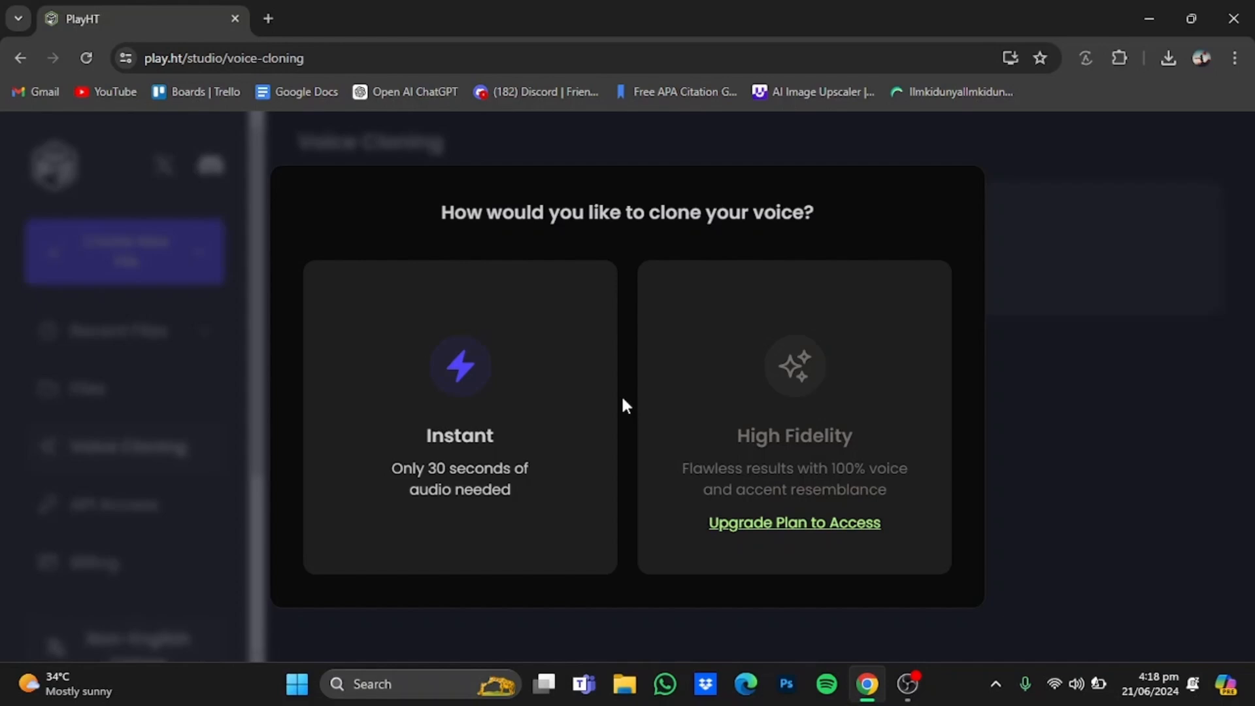